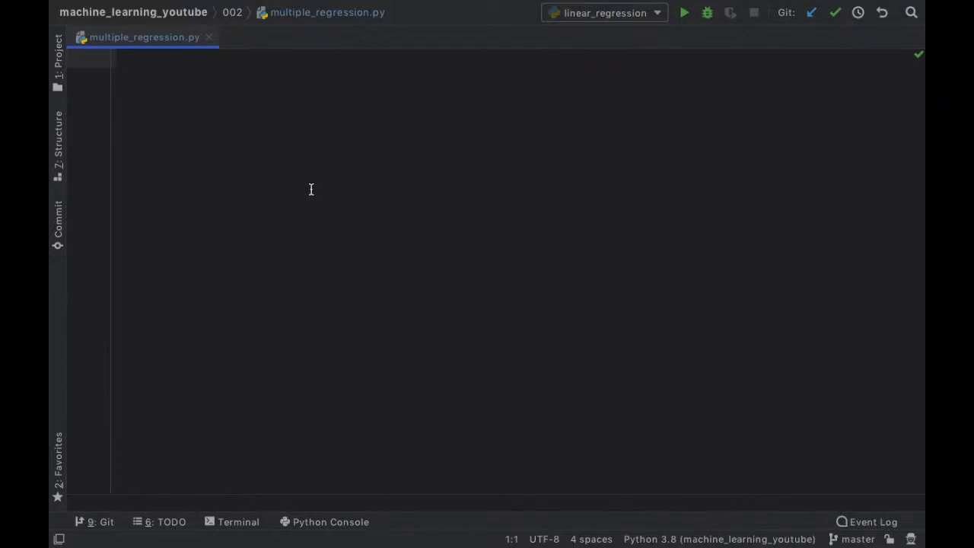
- Import pandas as pd, numpy as np, LinearRegression, r2_score, mean_absolute_error and train_test_split
{"action": "type", "text": "import numpy a"}
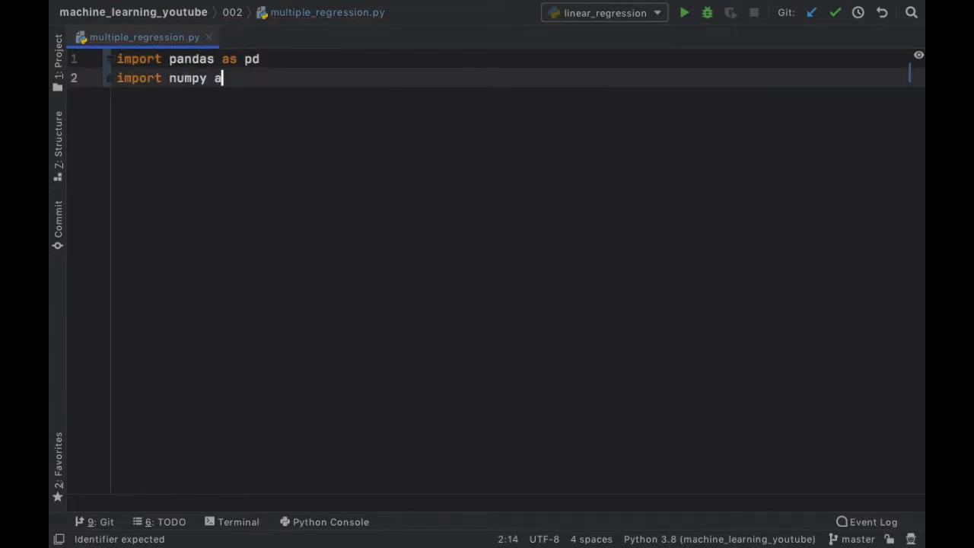
{"action": "type", "text": "s np"}
{"action": "type", "text": "from sklearn.linear_model import"}
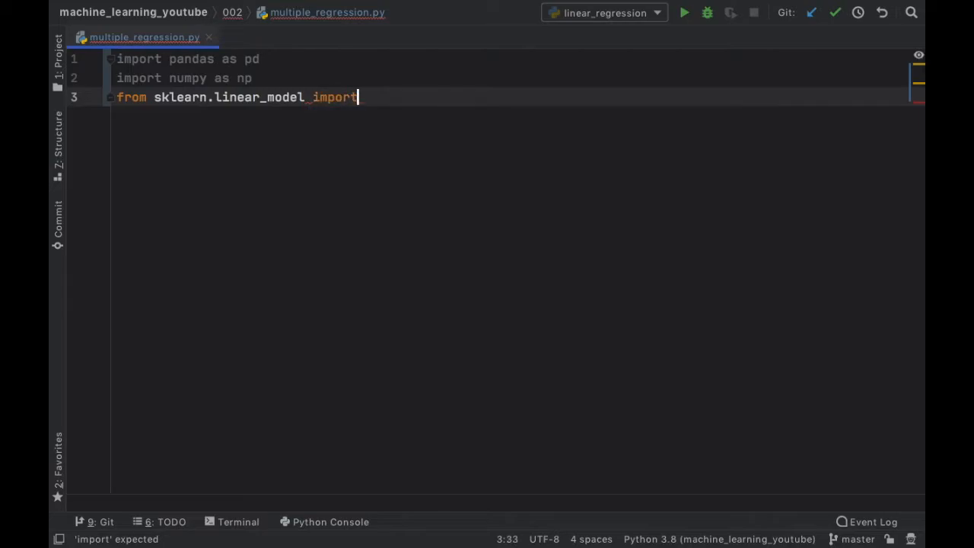
{"action": "type", "text": "LinearRegression"}
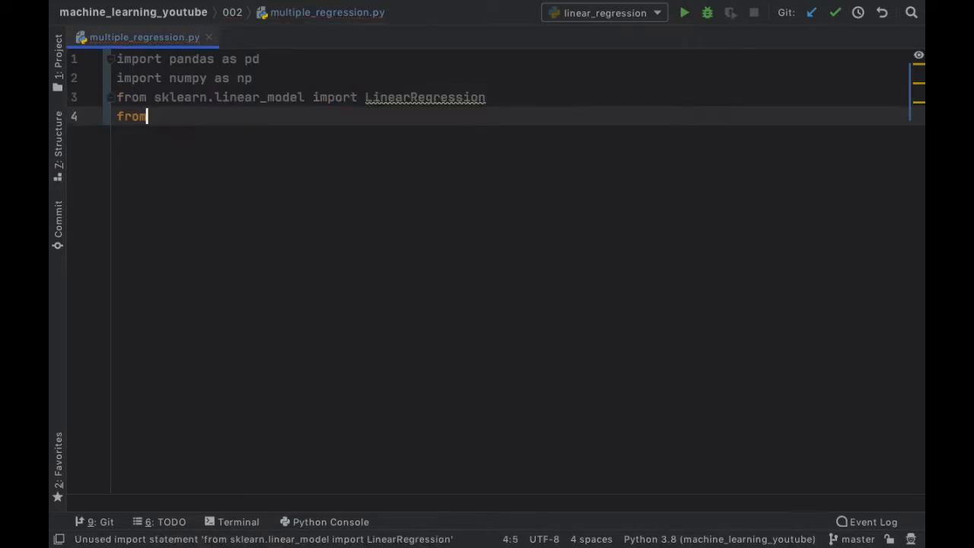
{"action": "type", "text": "sklearn.metrics imp"}
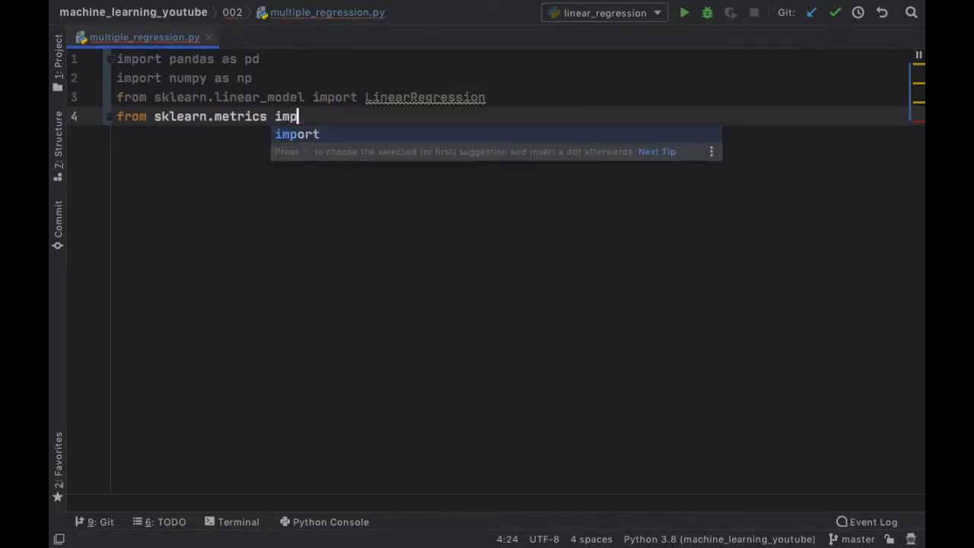
{"action": "type", "text": "ort r2_score, mean_absolute_error"}
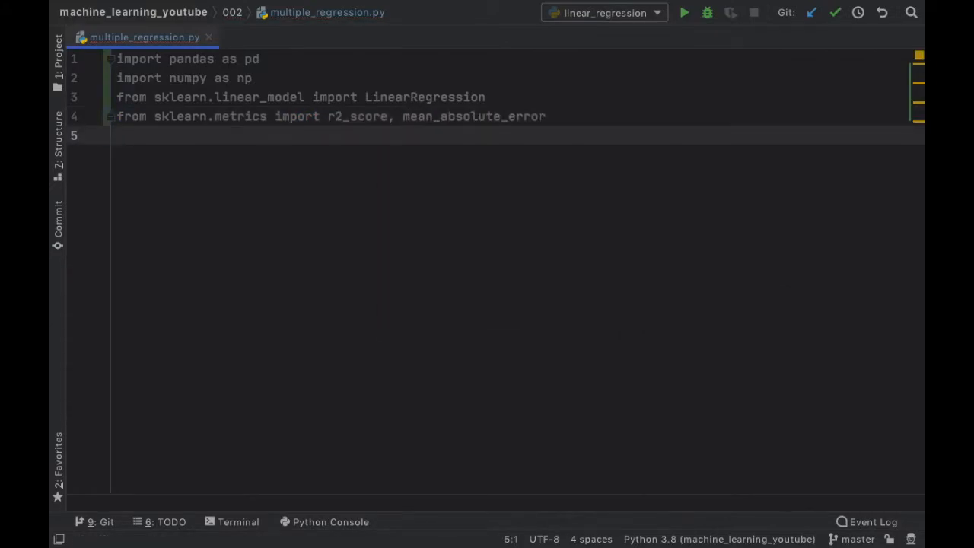
{"action": "type", "text": "from sklearn"}
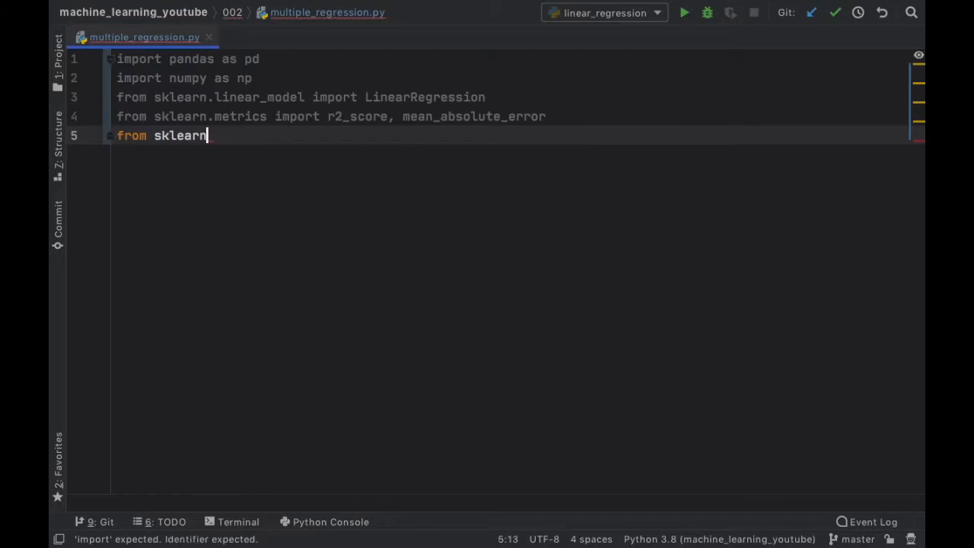
{"action": "type", "text": ".model_selection import train_test_split"}
{"action": "type", "text": "def"}
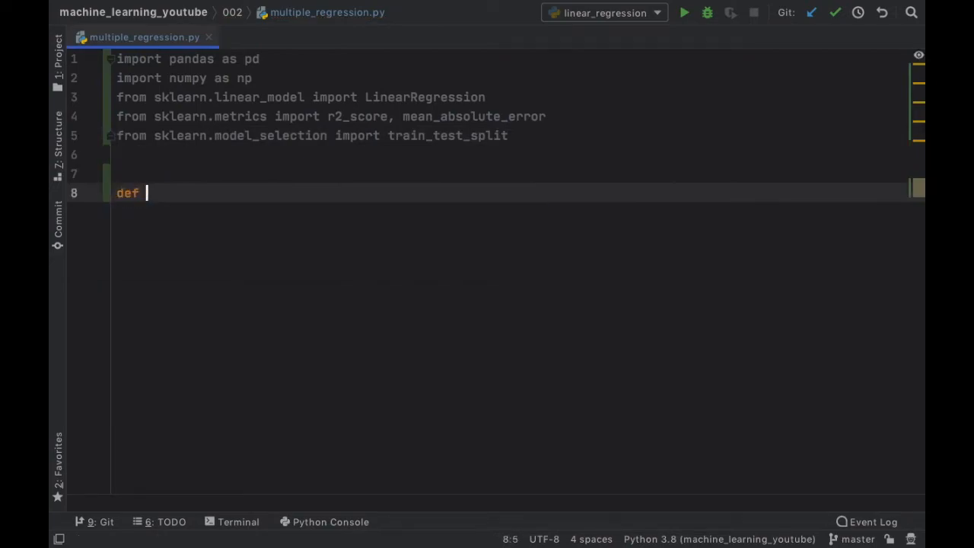
- Define predict_distance(fuel_consumption_l, percent_electric) below the imports
{"action": "type", "text": "predict_dist"}
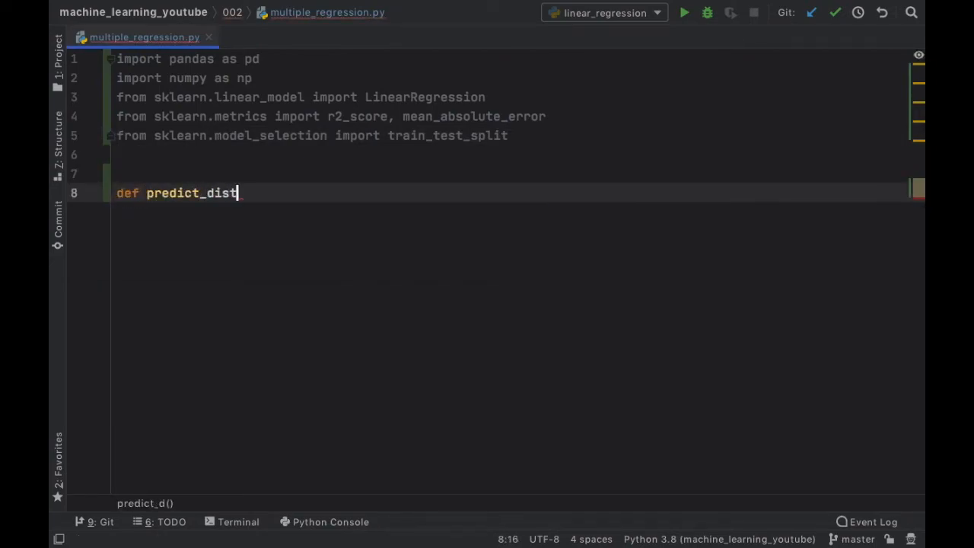
{"action": "type", "text": "ance()"}
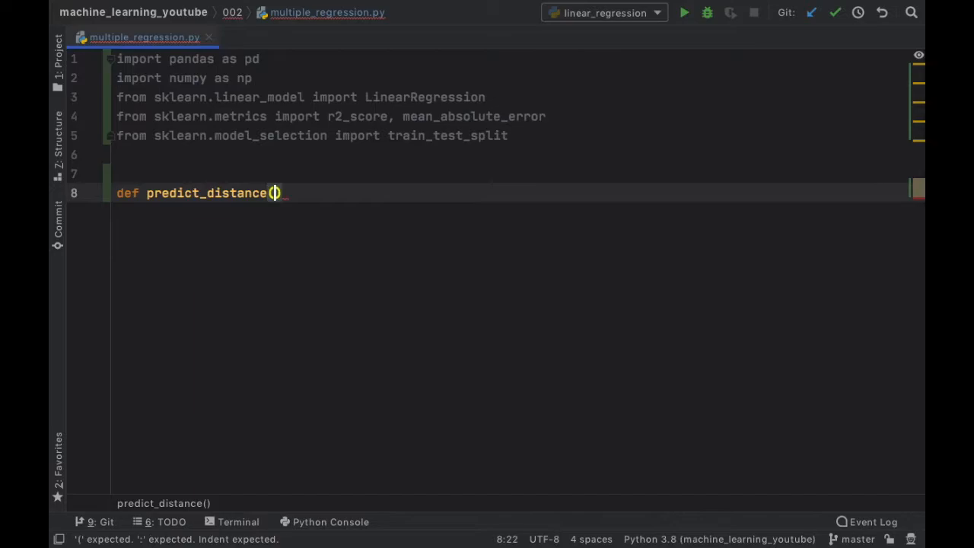
{"action": "type", "text": "fuel:"}
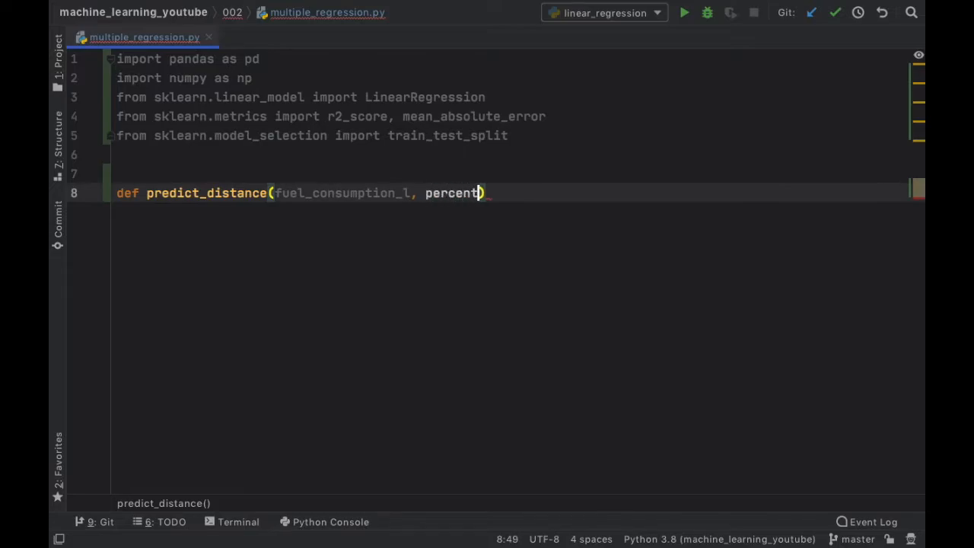
{"action": "type", "text": "_electric"}
{"action": "type", "text": "raw_"}
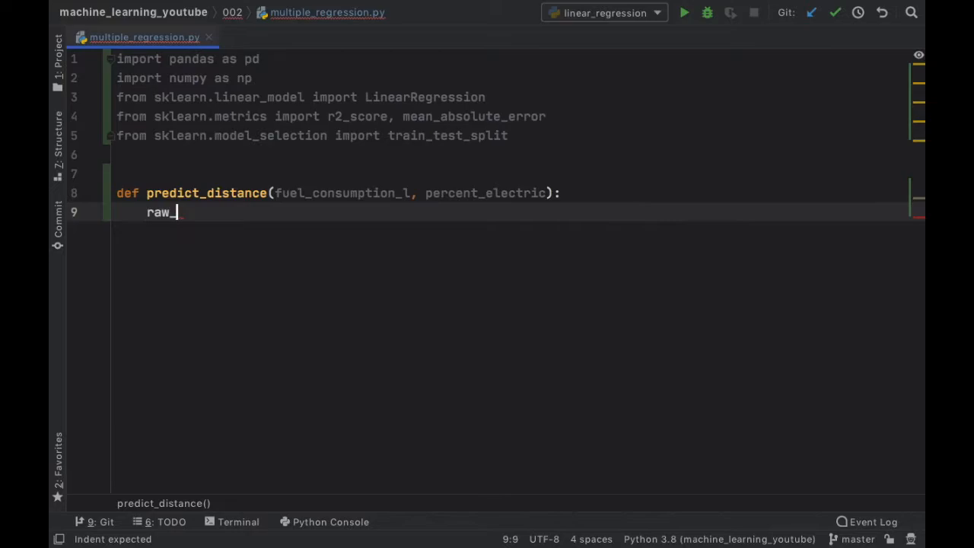
- Start the raw_data dictionary with a fuel_consumption_l list beginning 1, 2
{"action": "type", "text": "data ="}
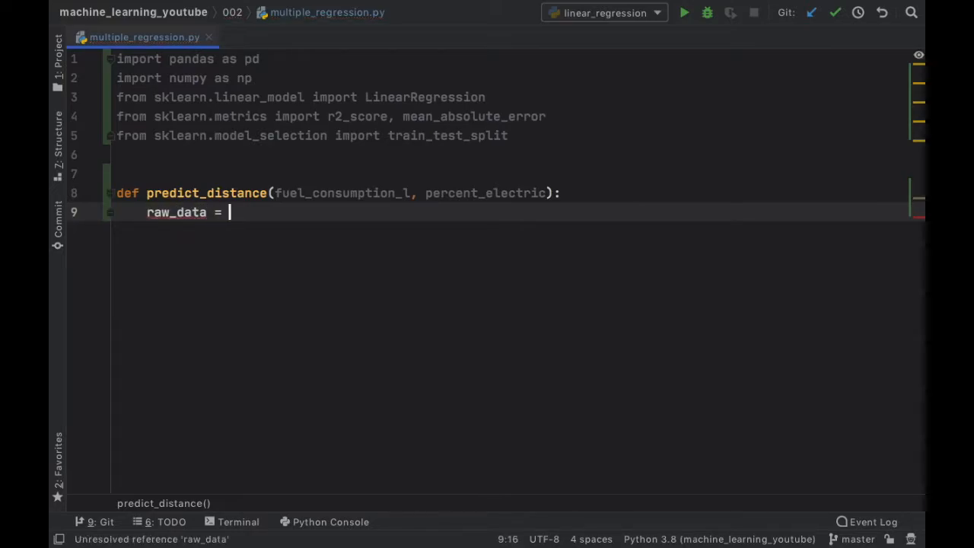
{"action": "type", "text": "{"}
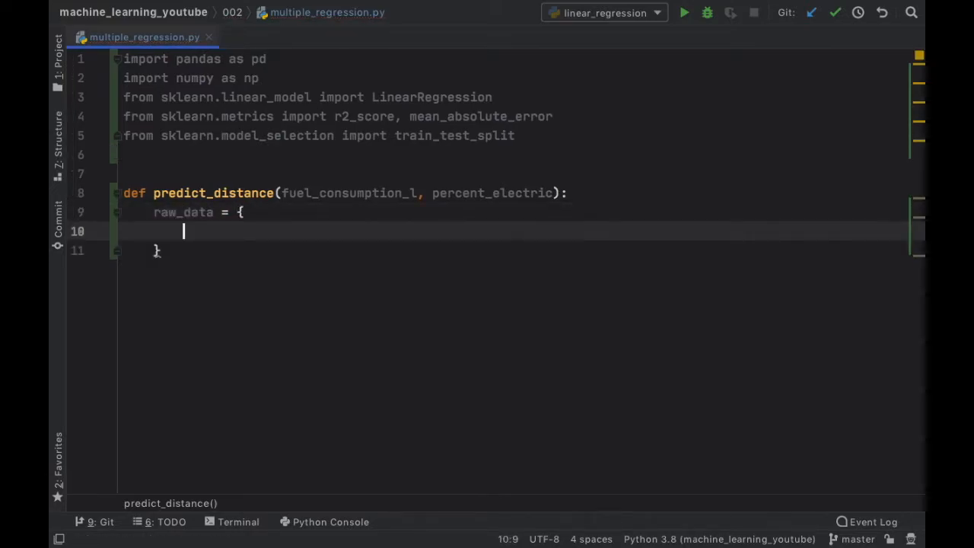
{"action": "type", "text": "'fuel_"}
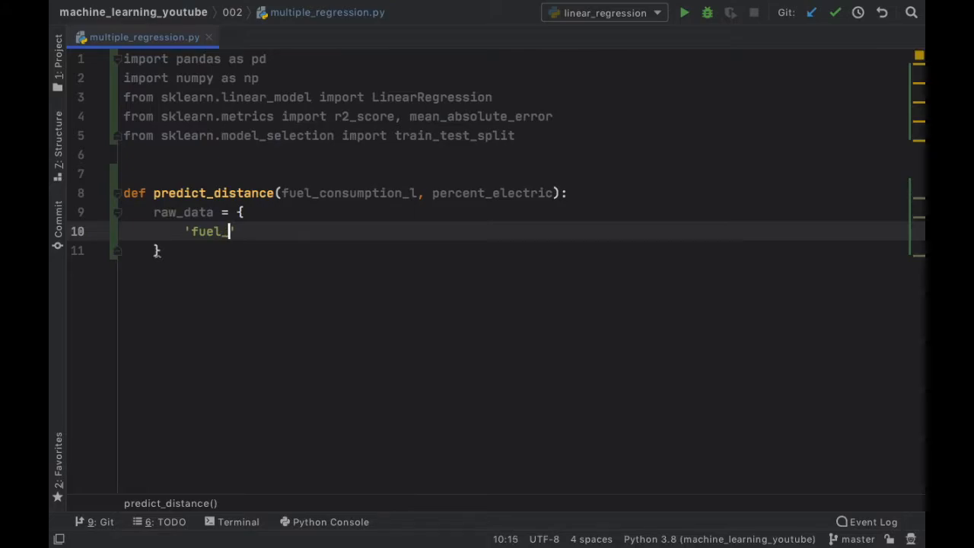
{"action": "type", "text": "consumption_l"}
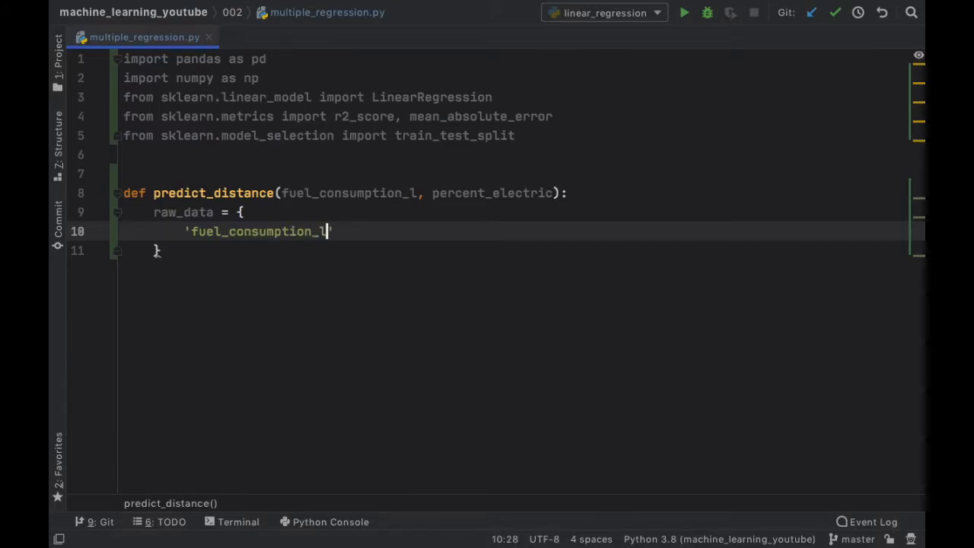
{"action": "type", "text": ": []"}
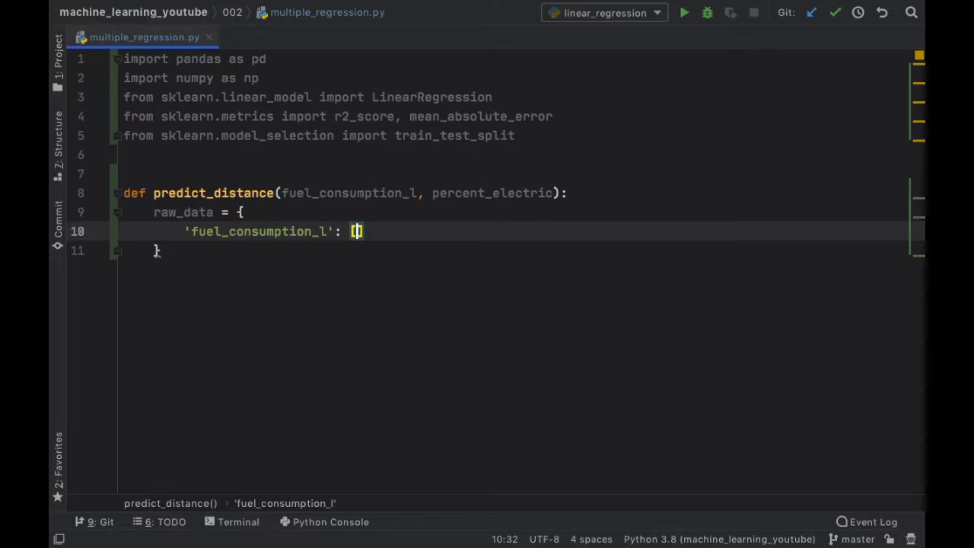
{"action": "type", "text": "1"}
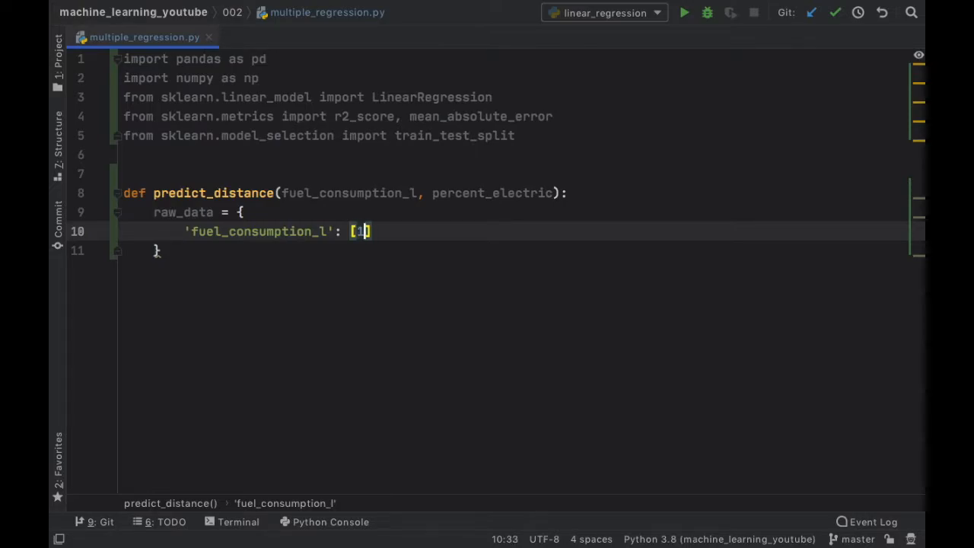
{"action": "type", "text": ", 2, 2, 3, 4, 5, 6"}
{"action": "type", "text": "'"}
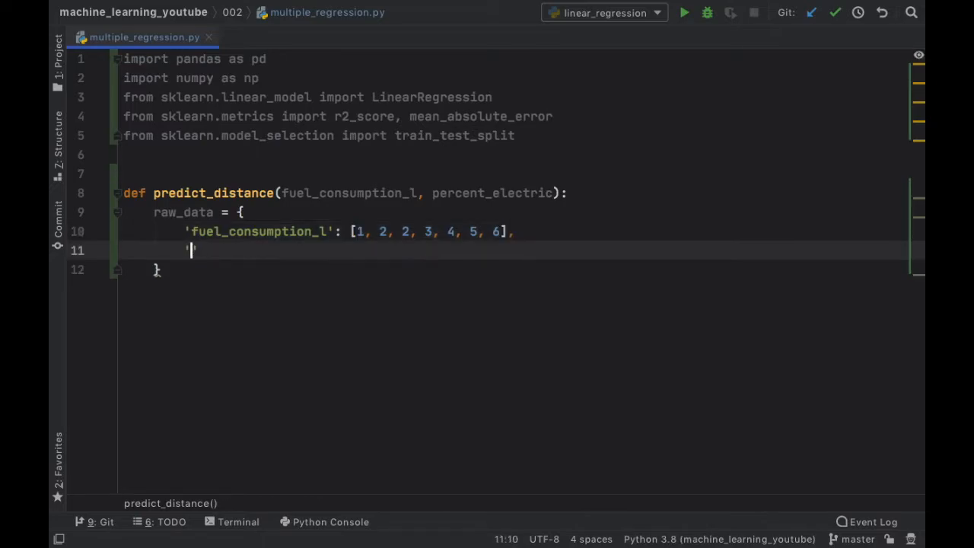
- Add the percent_electric list of values such as .20, .60, .90, .50
{"action": "type", "text": "percent"}
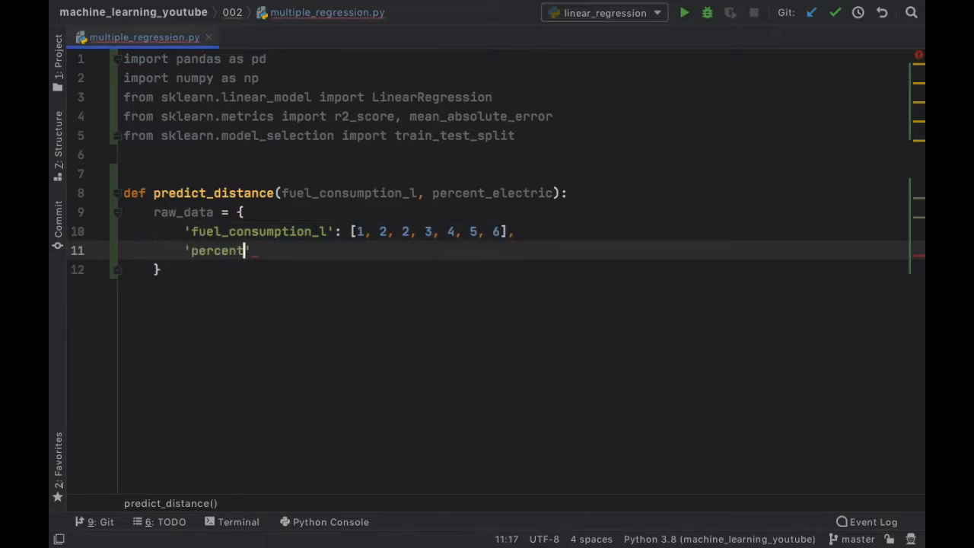
{"action": "type", "text": "_electric"}
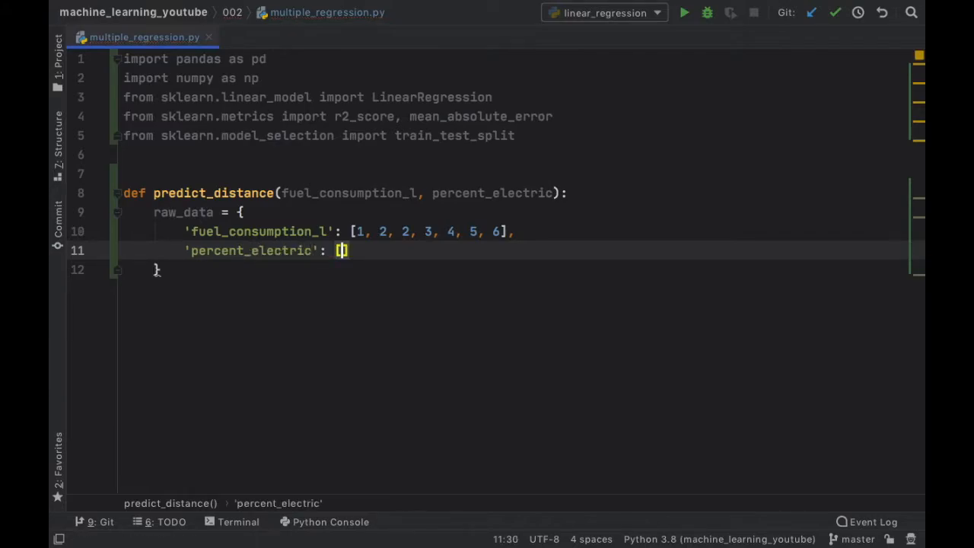
{"action": "type", "text": ".20,"}
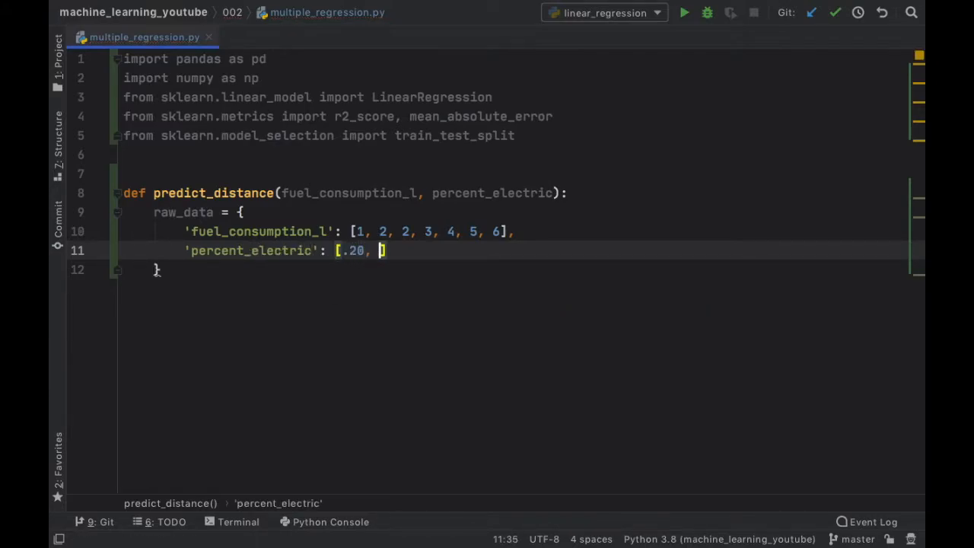
{"action": "type", "text": ".20, .60, .90"}
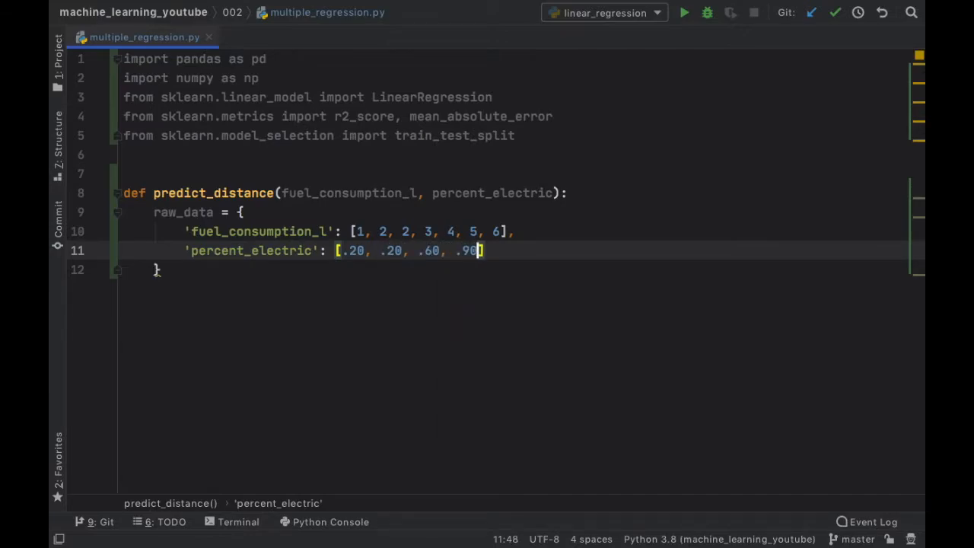
{"action": "type", "text": ", .90,"}
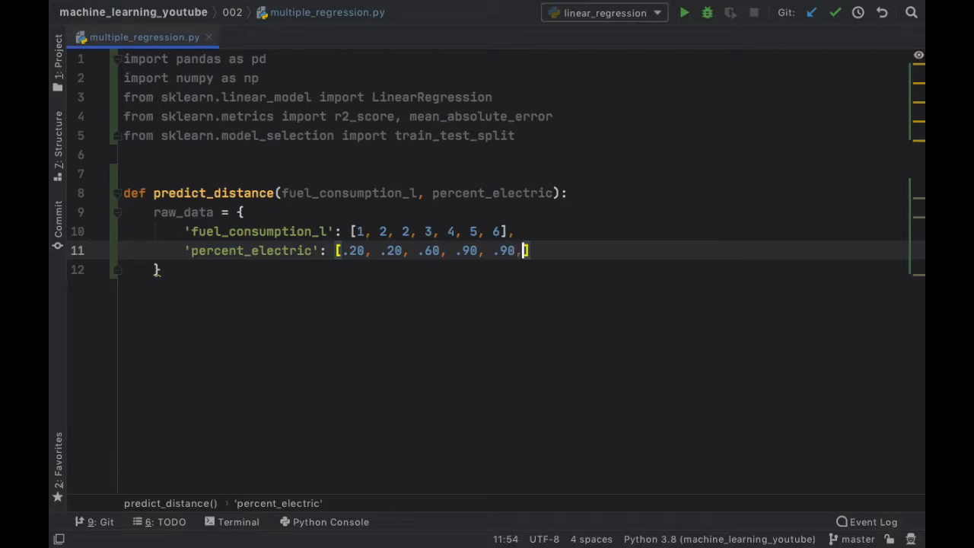
{"action": "type", "text": ".50,"}
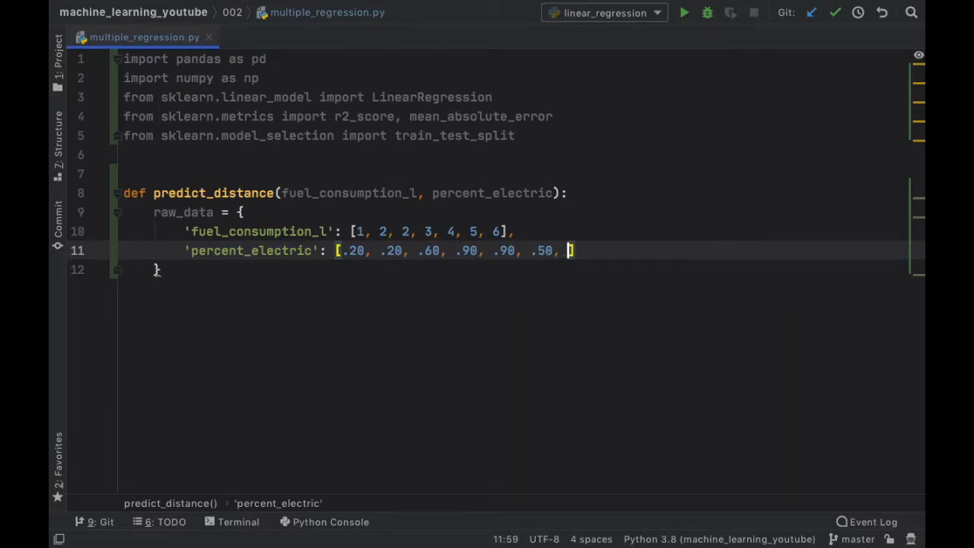
{"action": "type", "text": ".90],"}
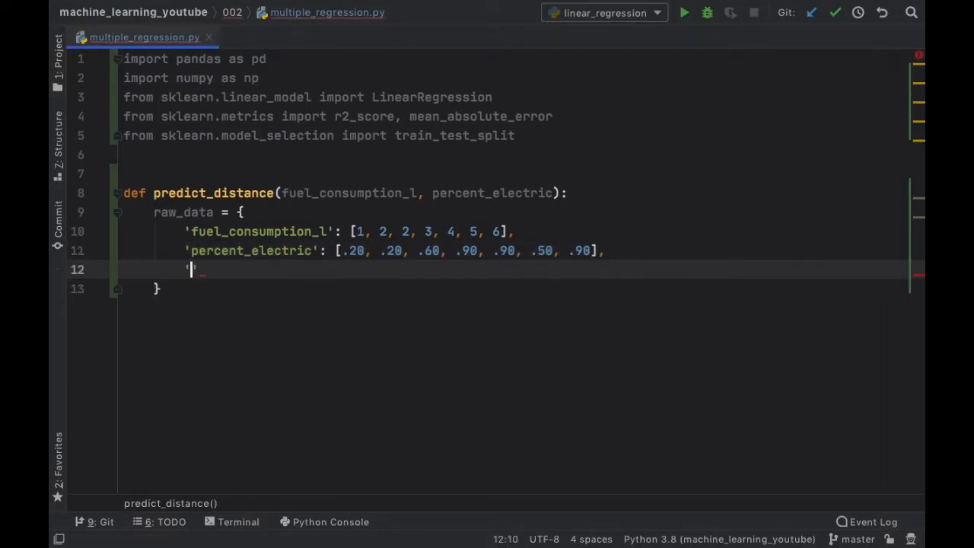
- Add the total_distance_km list: 40, 560, 990, 1200, 800, 1400
{"action": "type", "text": "total_"}
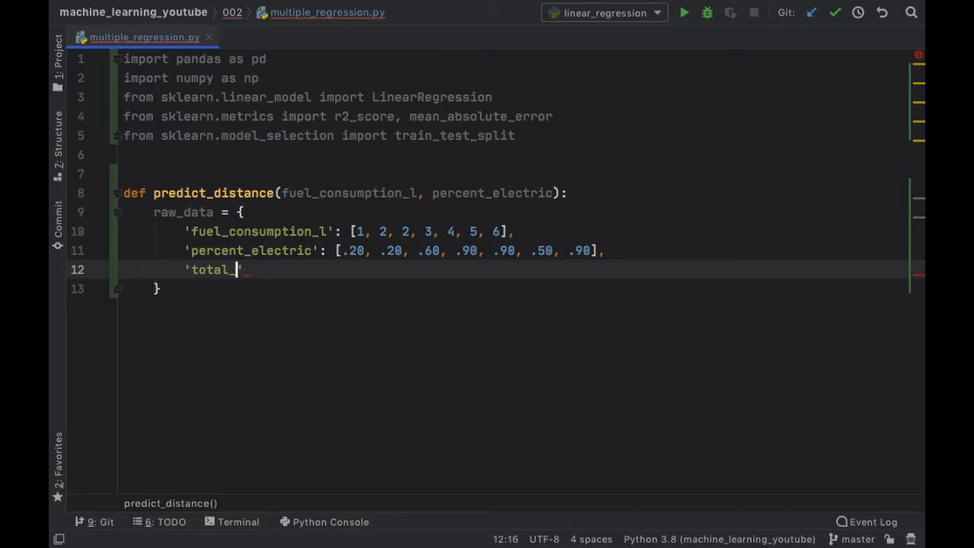
{"action": "type", "text": "discanv"}
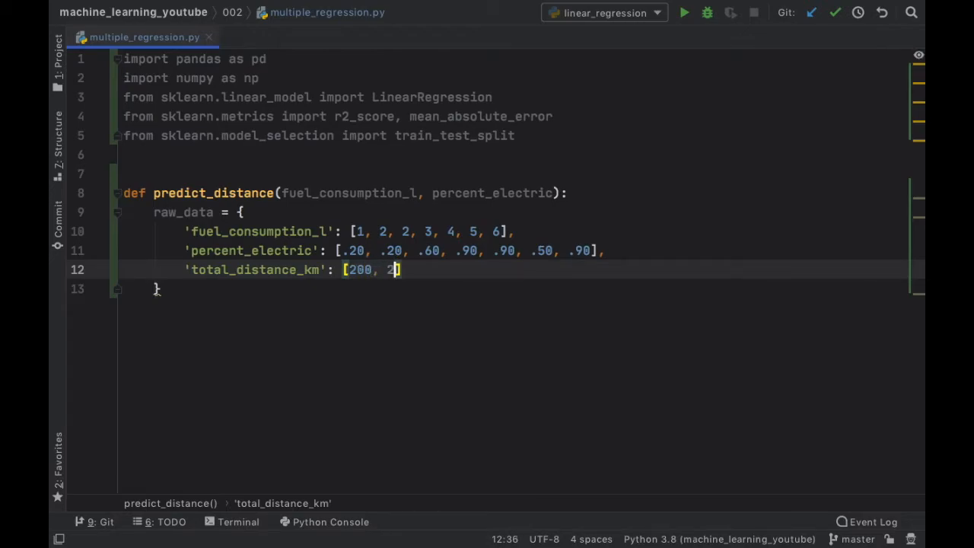
{"action": "type", "text": "40,"}
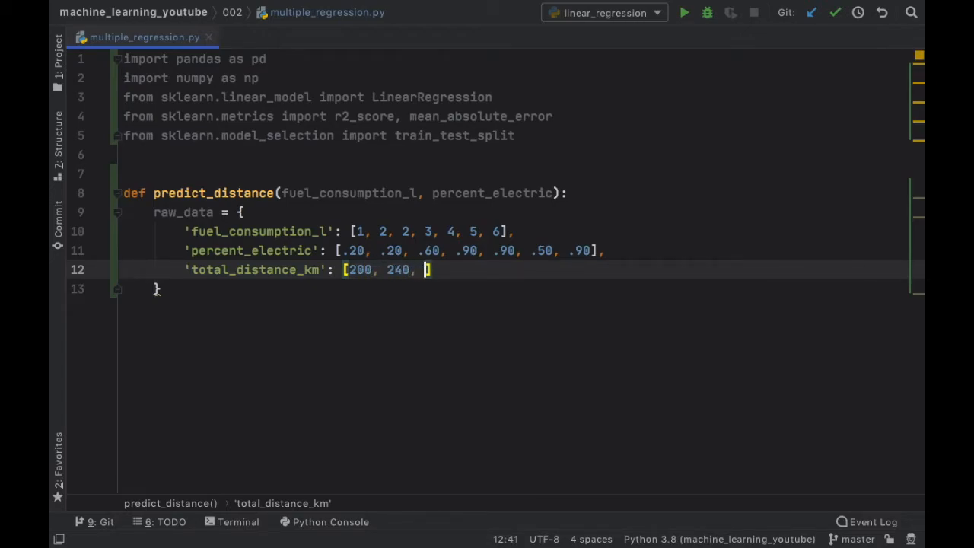
{"action": "type", "text": "560,"}
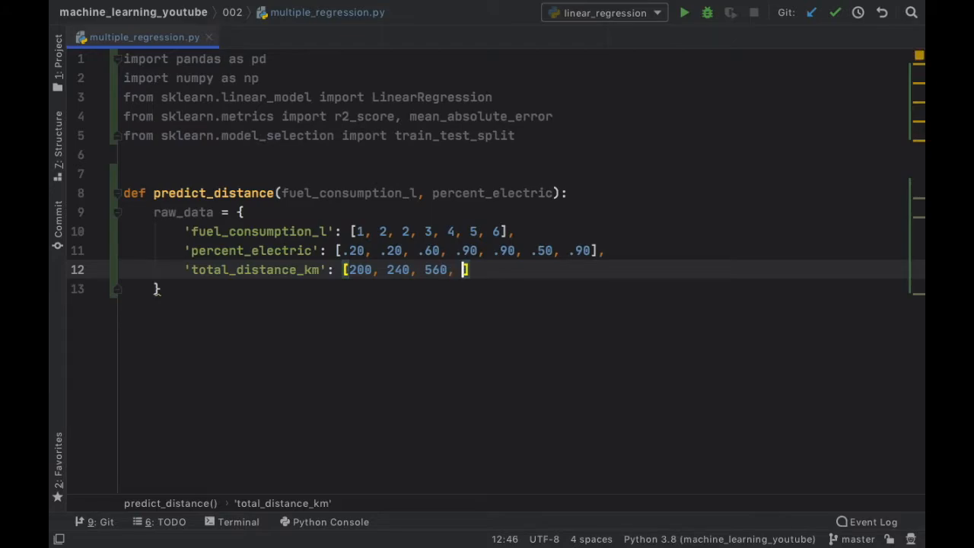
{"action": "type", "text": "990"}
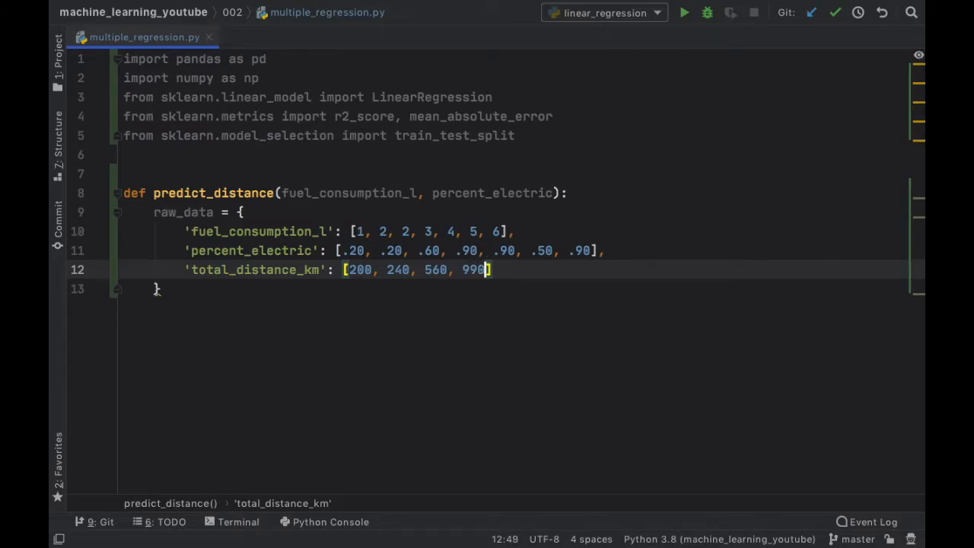
{"action": "type", "text": ", 120"}
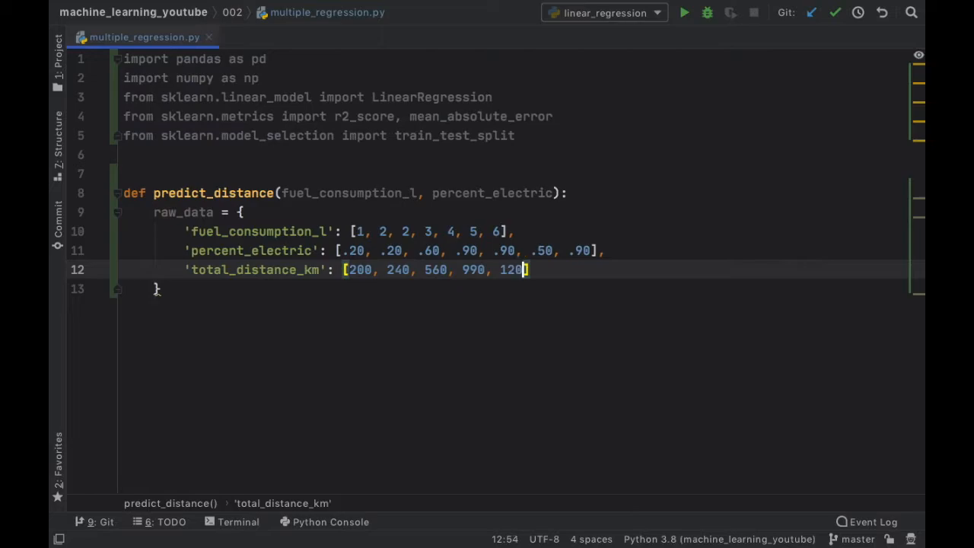
{"action": "type", "text": "0, 800"}
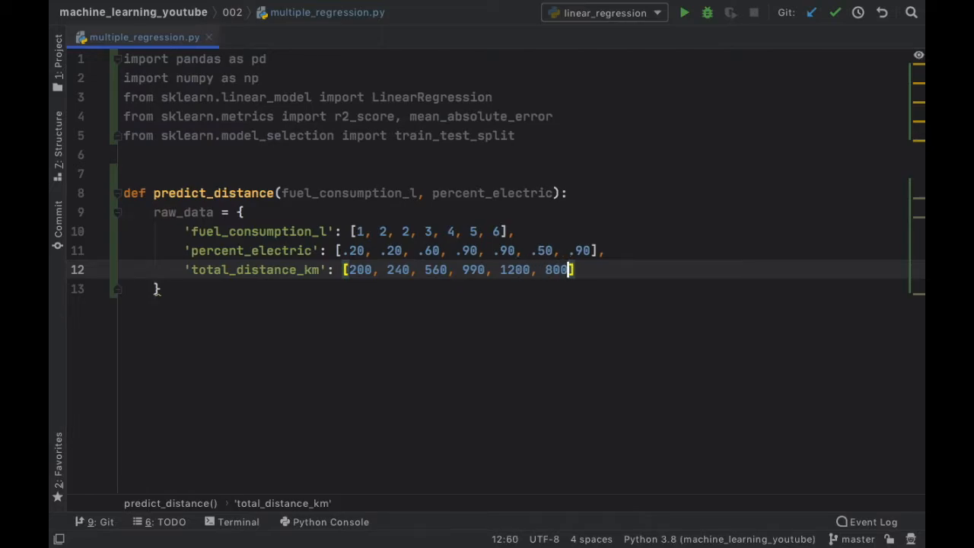
{"action": "type", "text": ", 1"}
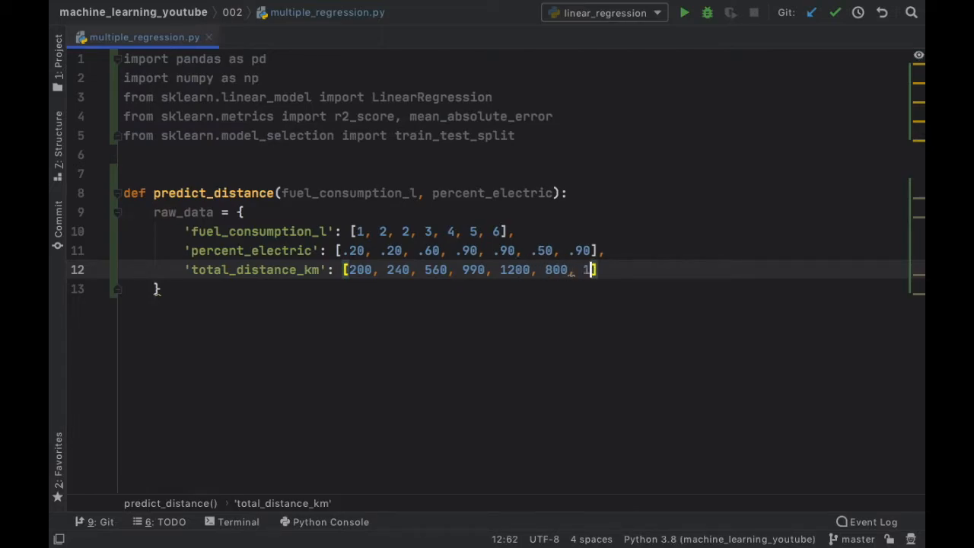
{"action": "type", "text": "400"}
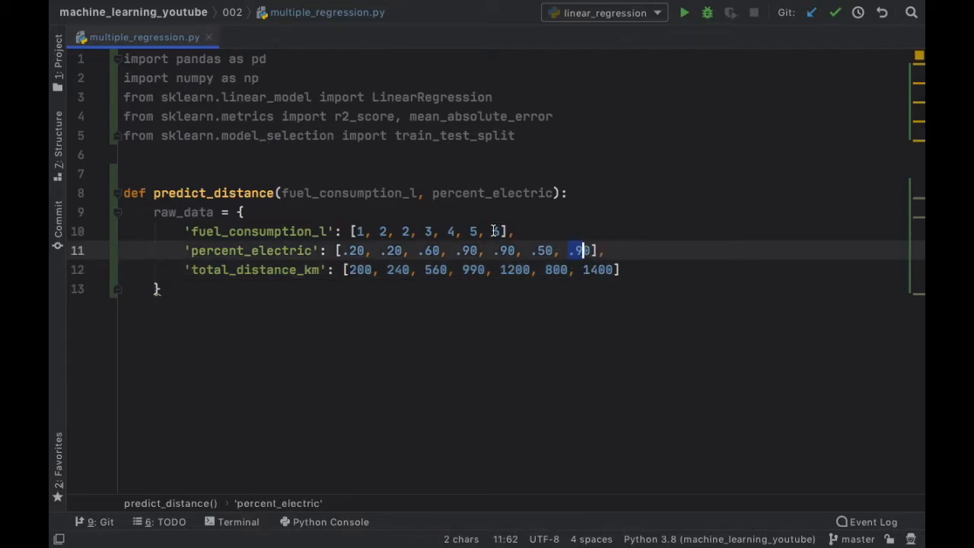
{"action": "type", "text": "de"}
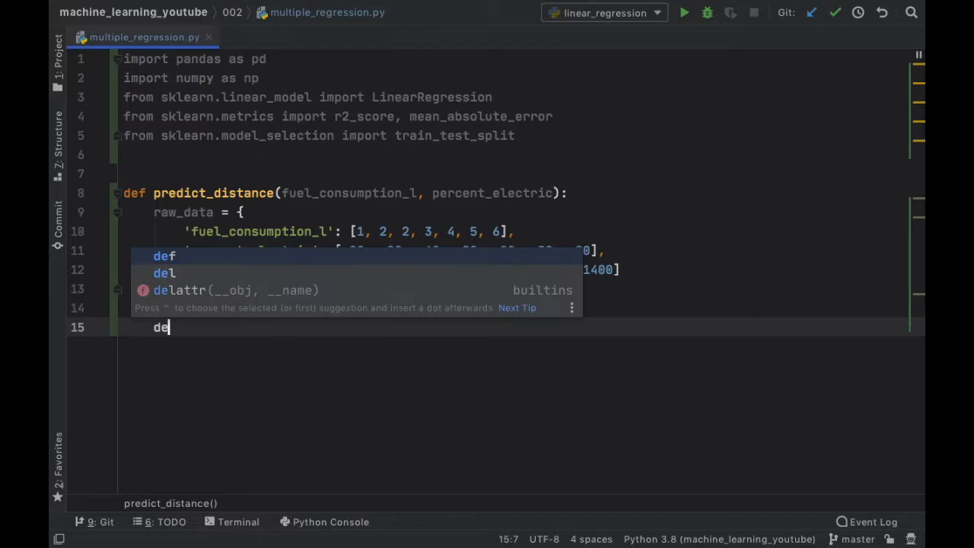
- Create df from raw_data, X from the feature columns, and y from total distance
{"action": "type", "text": "f ?"}
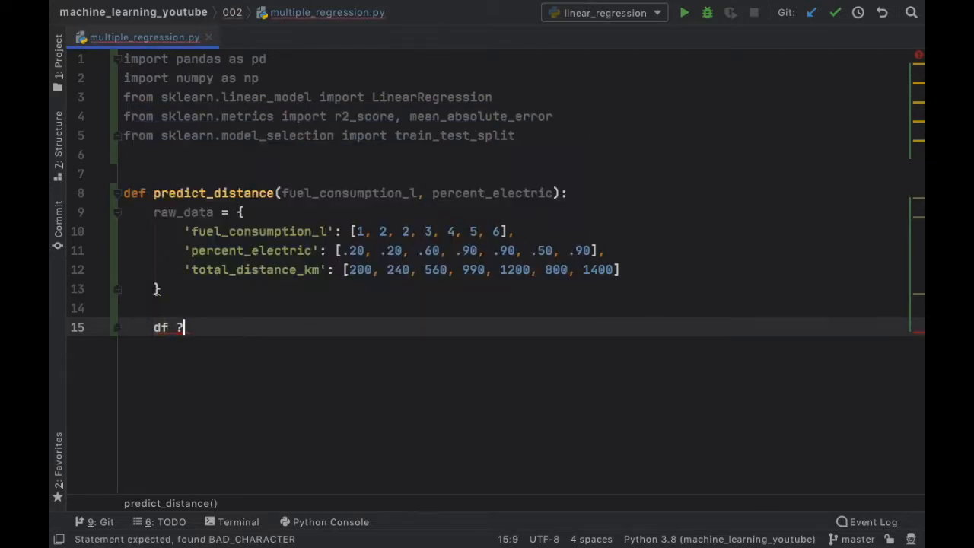
{"action": "type", "text": "= pd.DataFrame"}
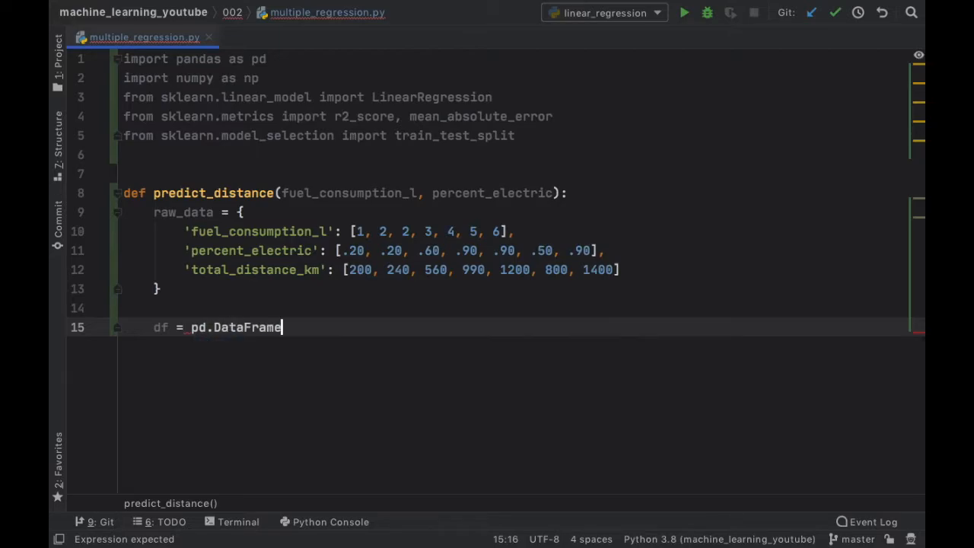
{"action": "type", "text": "(raw"}
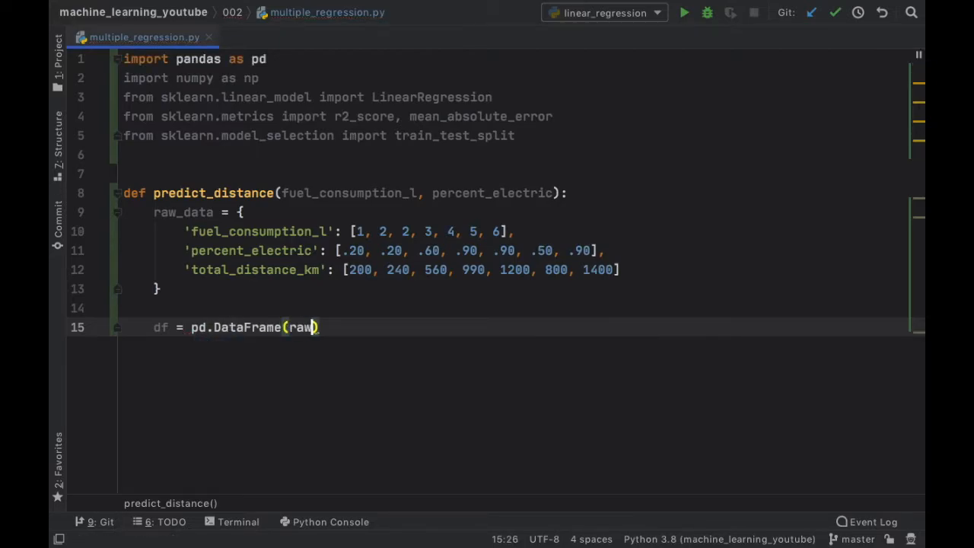
{"action": "type", "text": "_data)"}
{"action": "type", "text": "X ="}
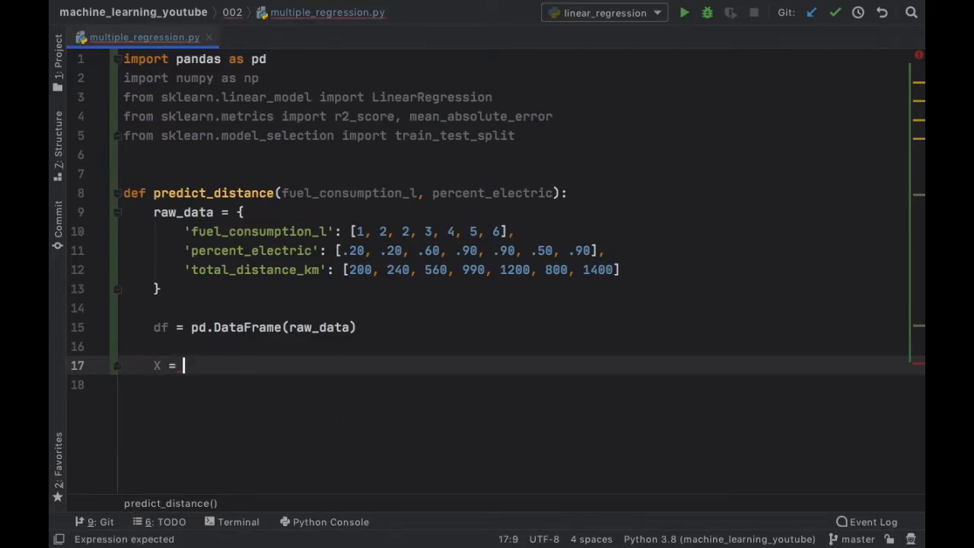
{"action": "type", "text": "np.array(df[[]]"}
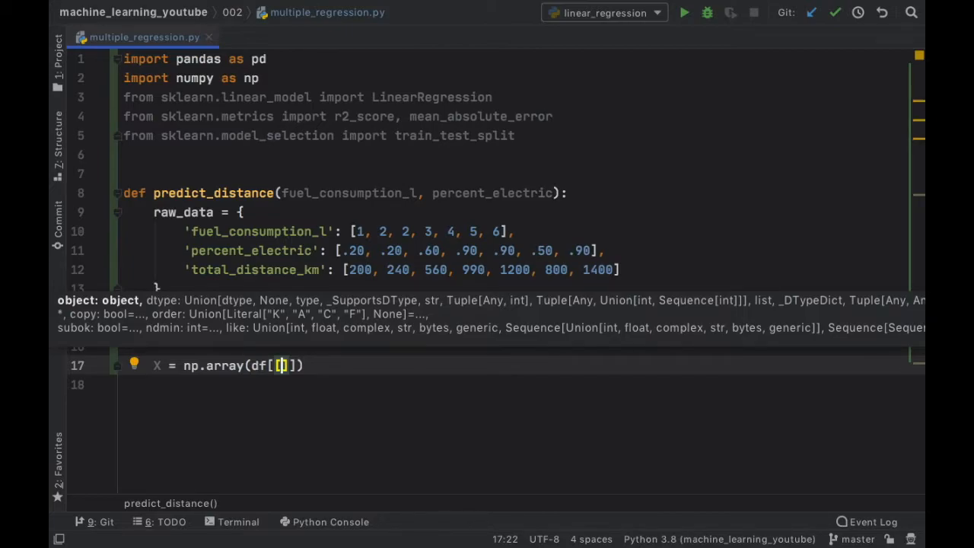
{"action": "type", "text": "['fuel_consumption_l', 'percent_electric'"}
{"action": "left_click", "coordinate": [514, 385]}
{"action": "type", "text": "y ="}
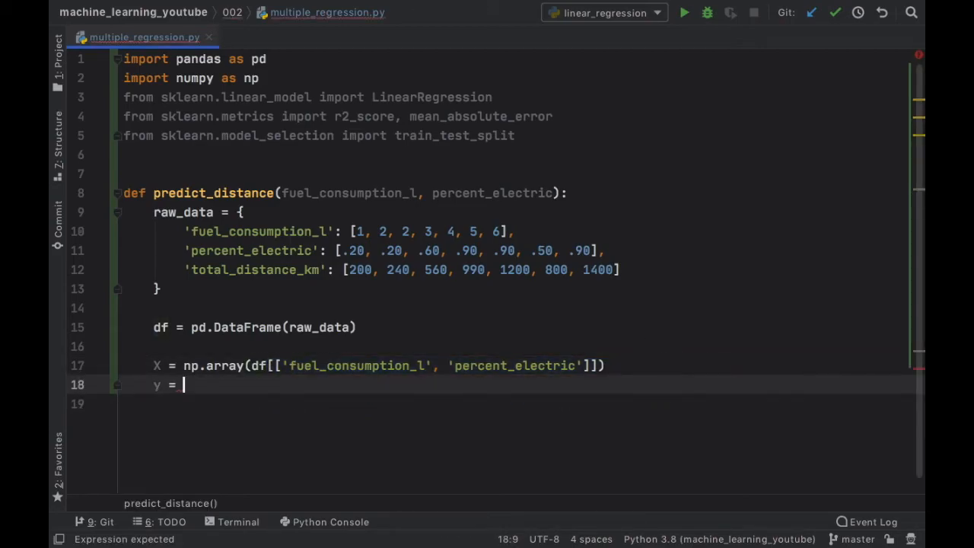
{"action": "type", "text": "np"}
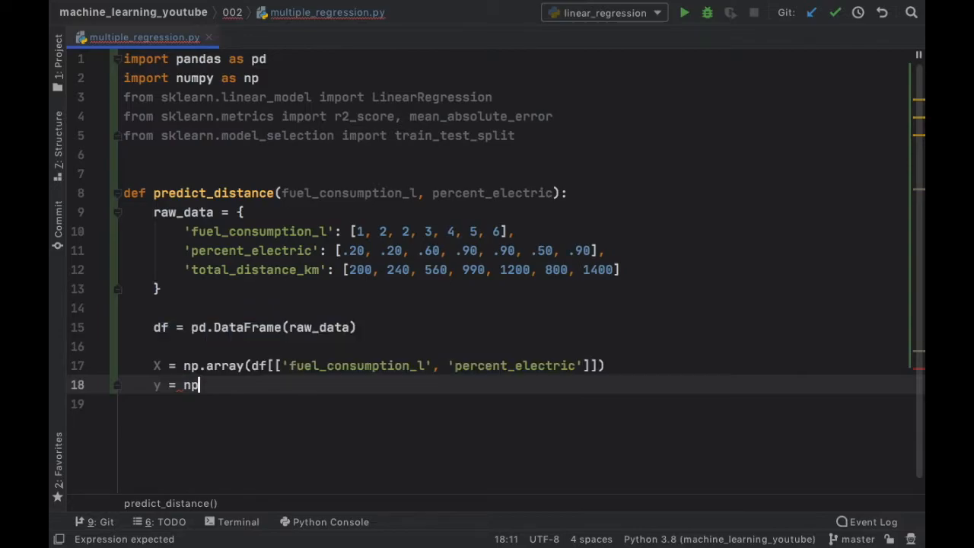
{"action": "type", "text": ".array(df"}
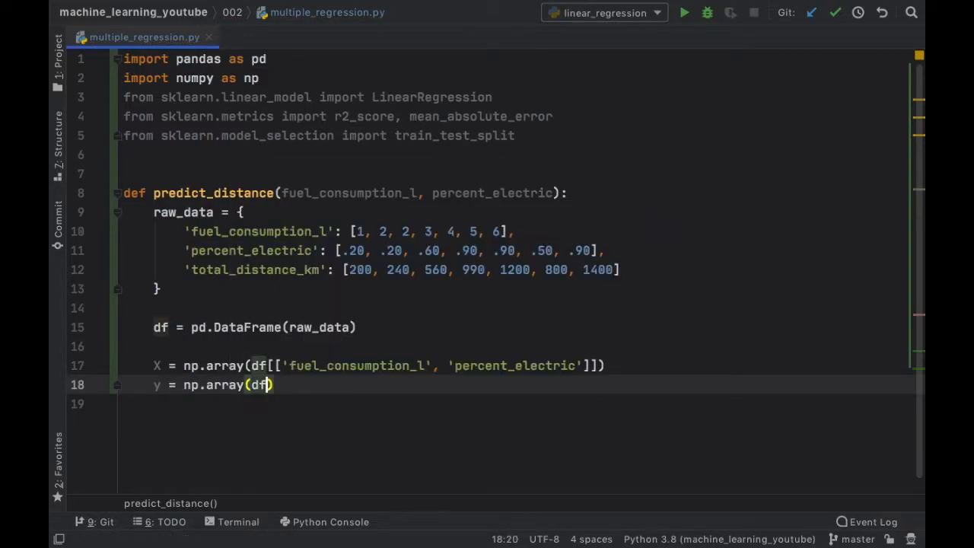
{"action": "type", "text": "['total'"}
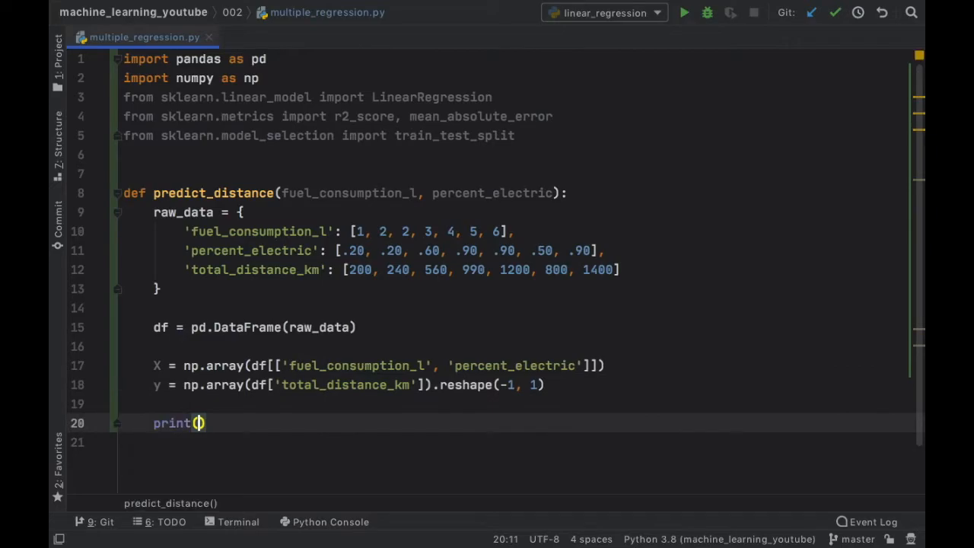
- Print X and y, and call predict_distance(3, .70) at top level
{"action": "type", "text": "print(y"}
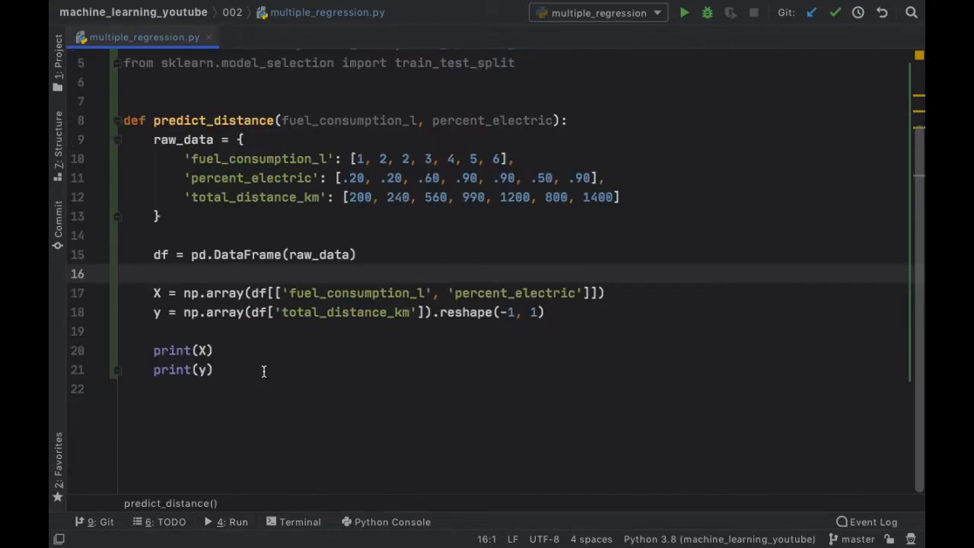
{"action": "type", "text": "predict_distance("}
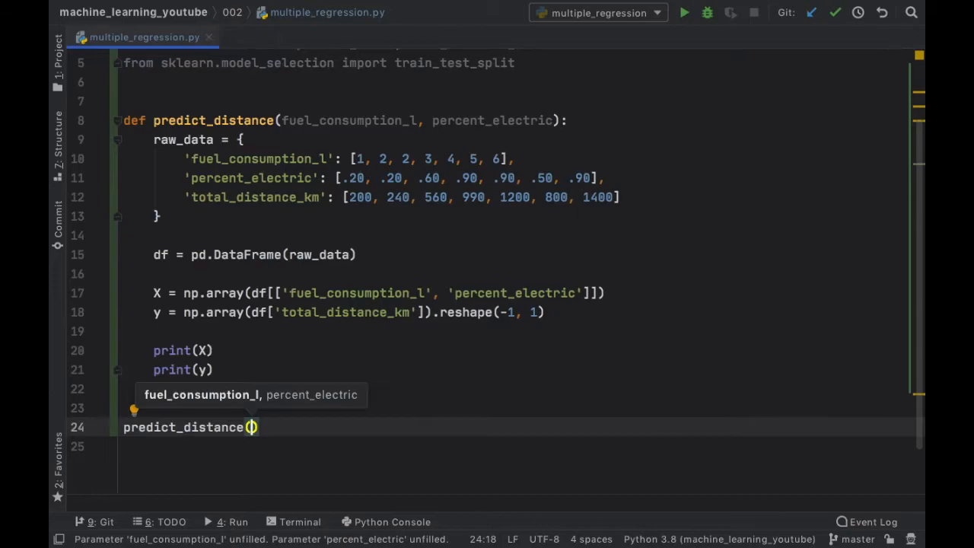
{"action": "type", "text": "3,"}
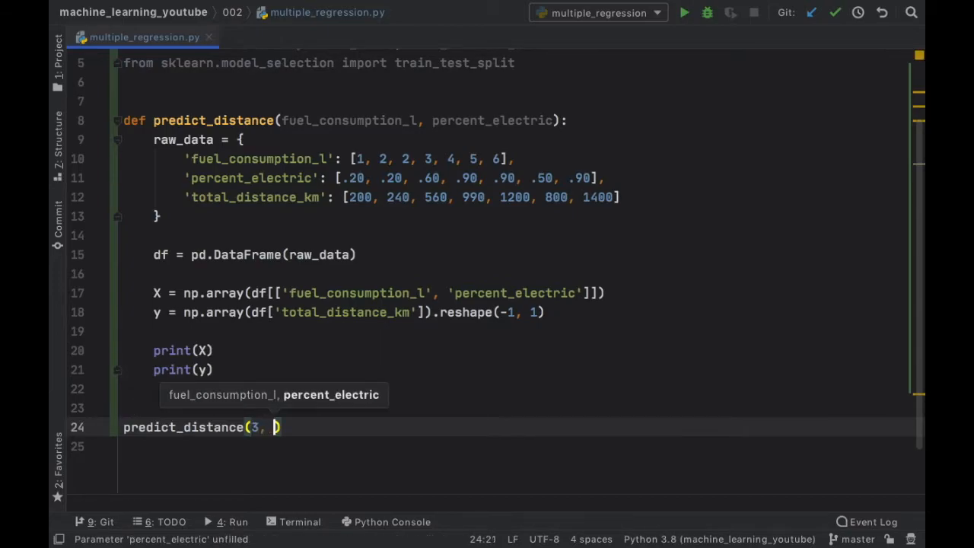
{"action": "type", "text": ".70"}
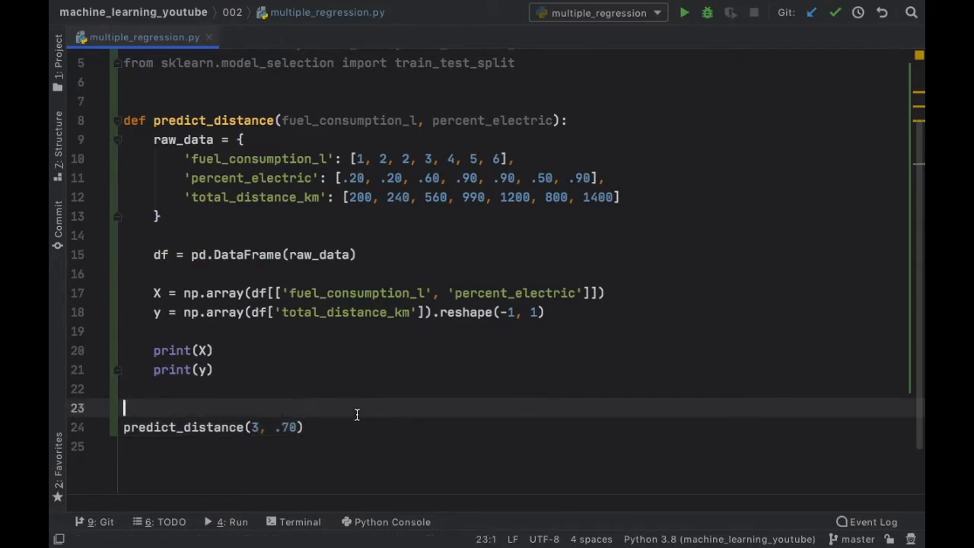
- Run the script to print the X and y arrays, then close the Run panel
{"action": "left_click", "coordinate": [684, 12]}
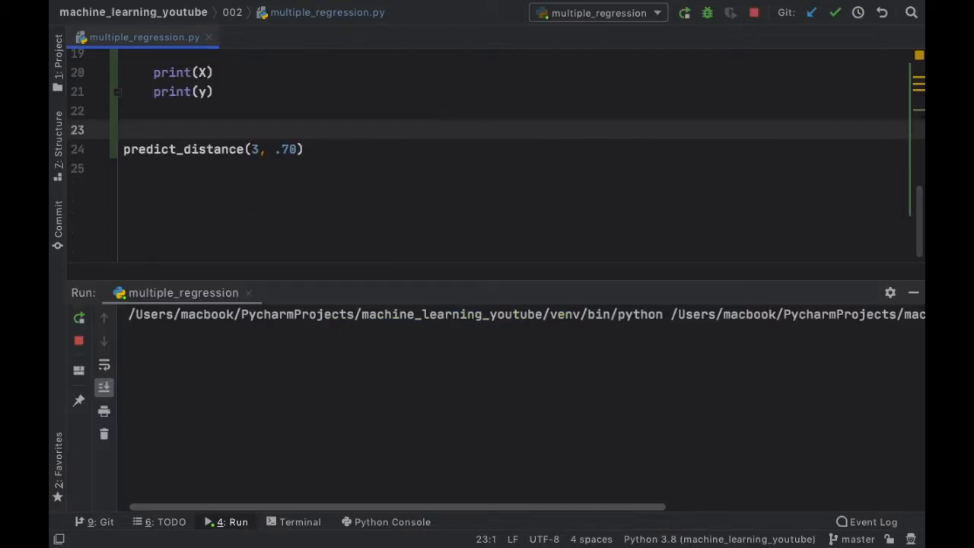
{"action": "left_click", "coordinate": [684, 12]}
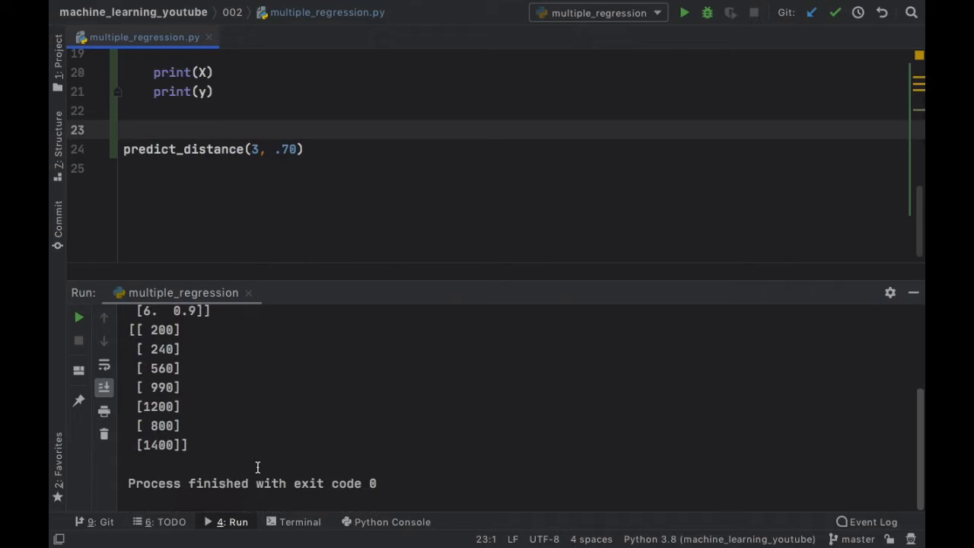
{"action": "mouse_move", "coordinate": [914, 293]}
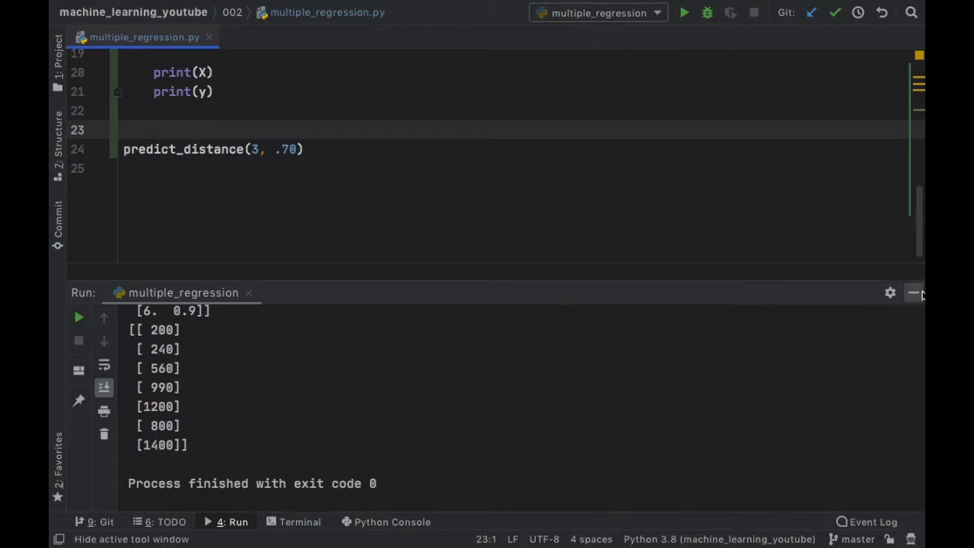
{"action": "left_click", "coordinate": [914, 293]}
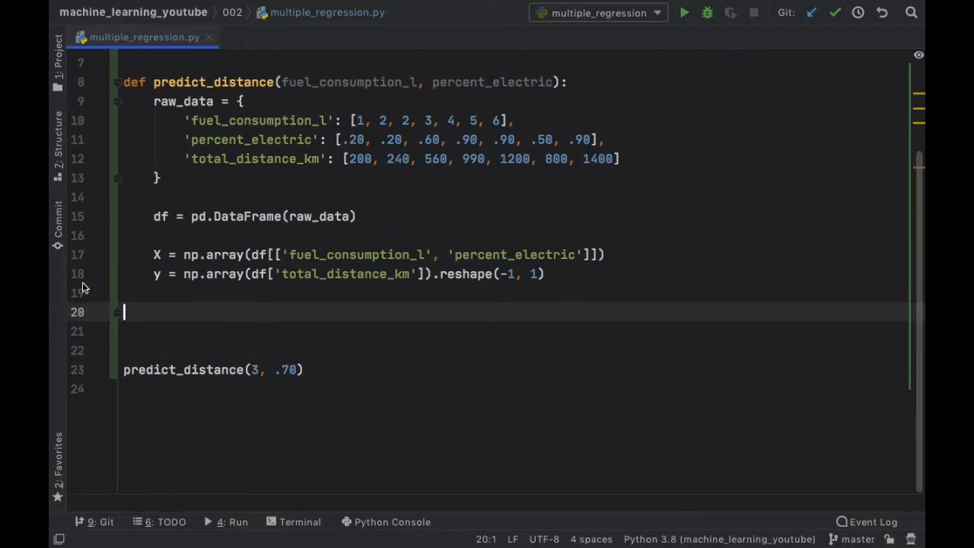
- Add '# Split into test and training data' and train_test_split(X, y, random_state=0, test_size=.20)
{"action": "type", "text": "# S"}
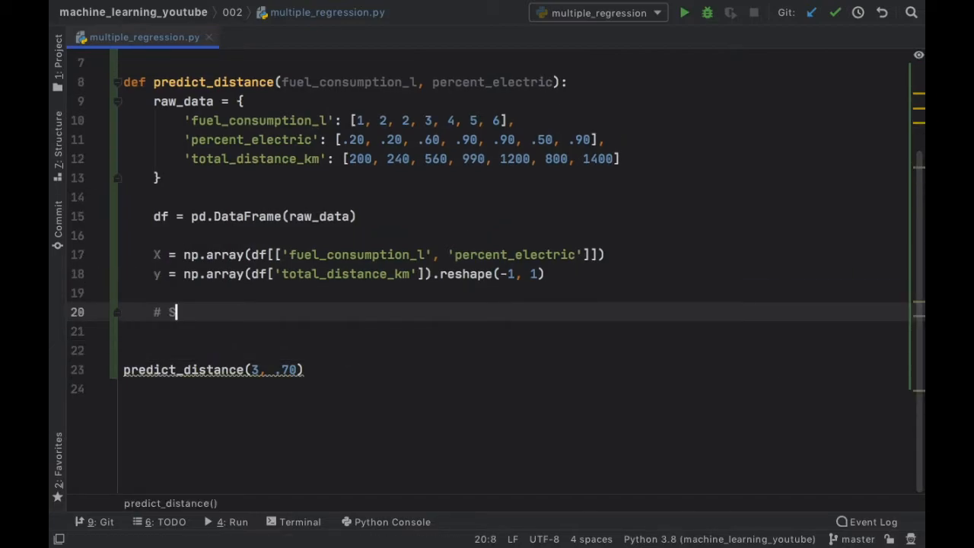
{"action": "type", "text": "plit into test and training data"}
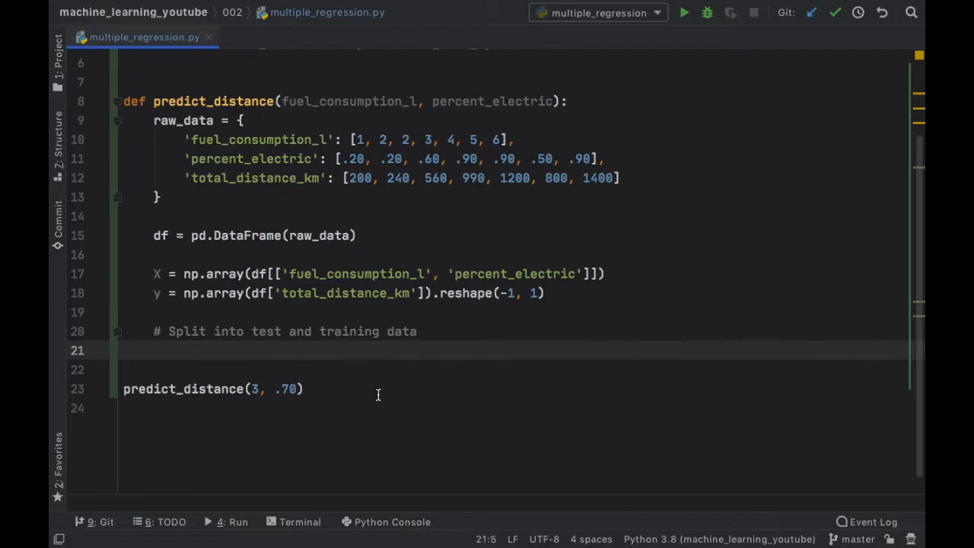
{"action": "type", "text": "train_X, test"}
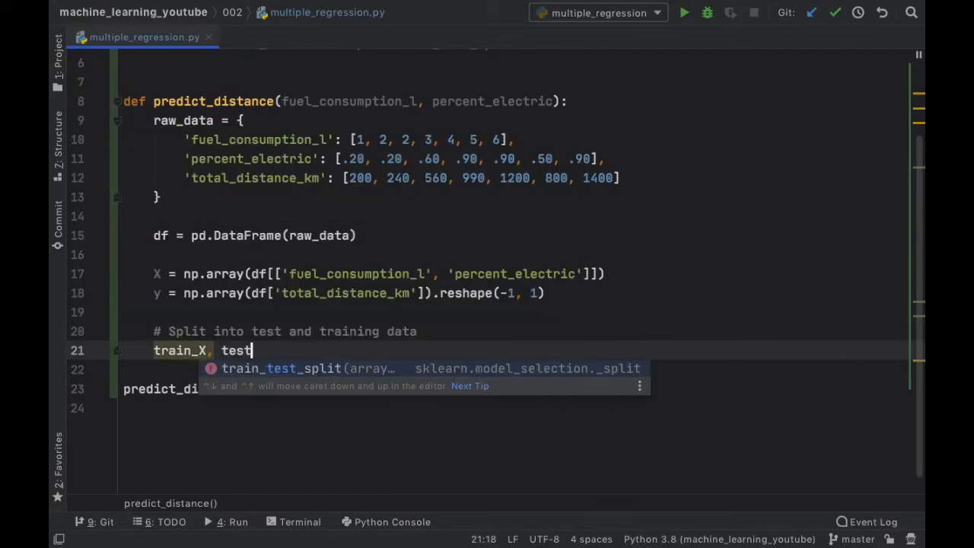
{"action": "type", "text": "_X, t"}
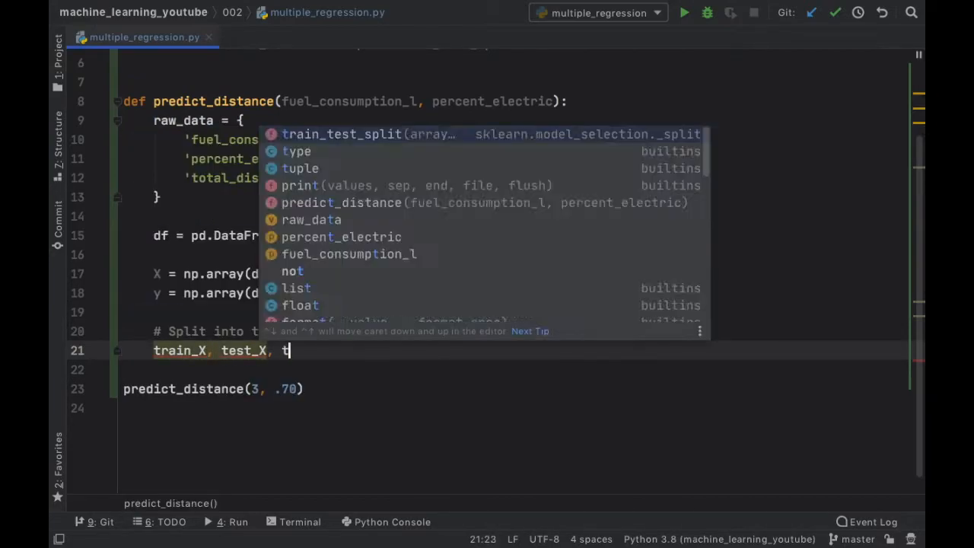
{"action": "type", "text": "rain_y, test_y = train_test_split("}
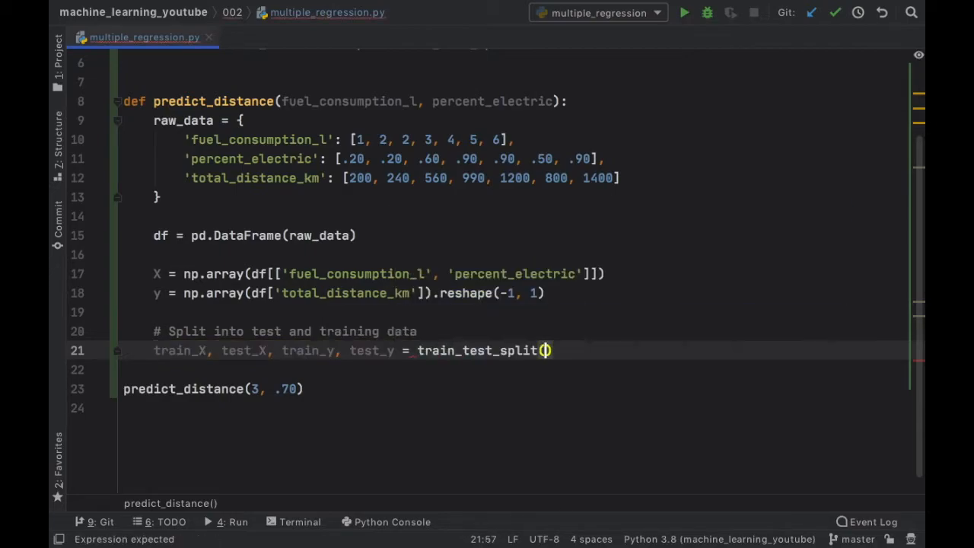
{"action": "type", "text": "X"}
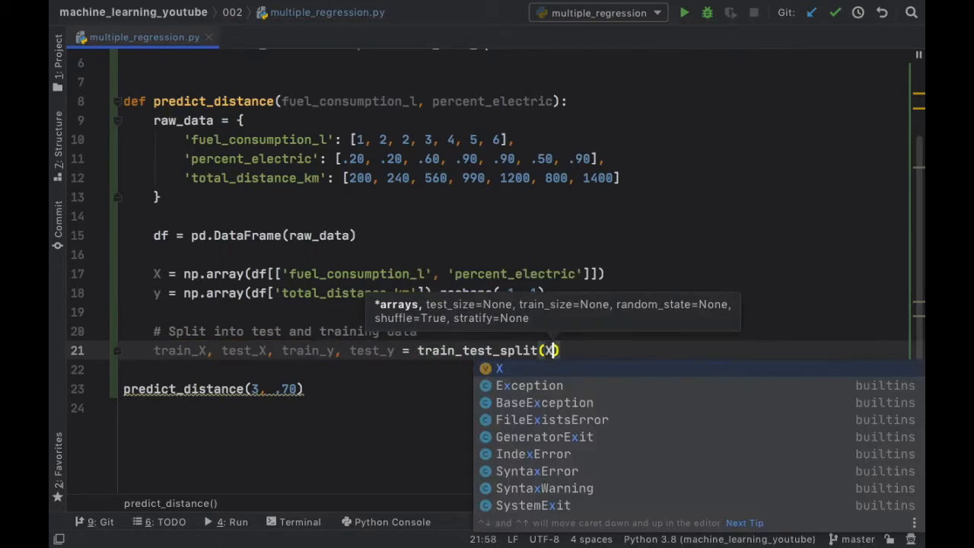
{"action": "type", "text": ", y,"}
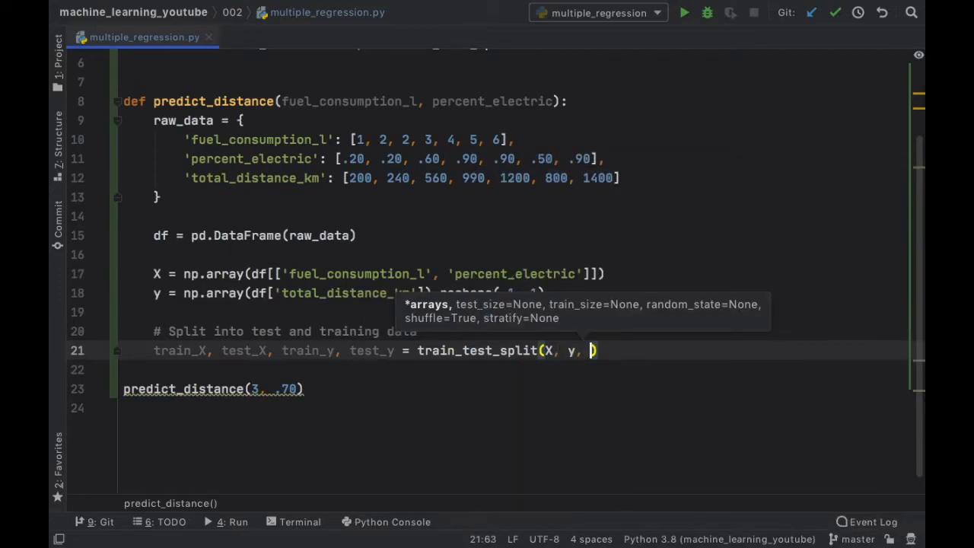
{"action": "type", "text": "random_state=0"}
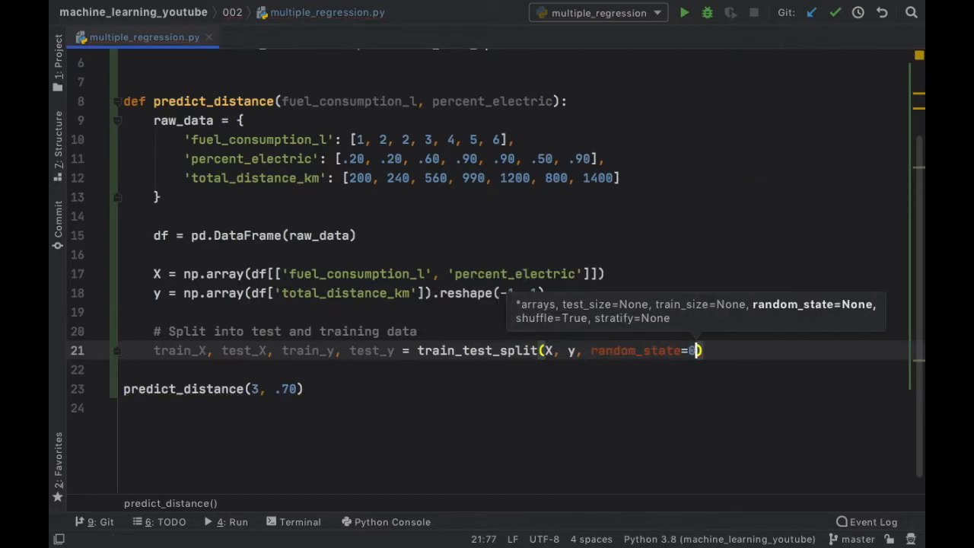
{"action": "type", "text": ", test_size="}
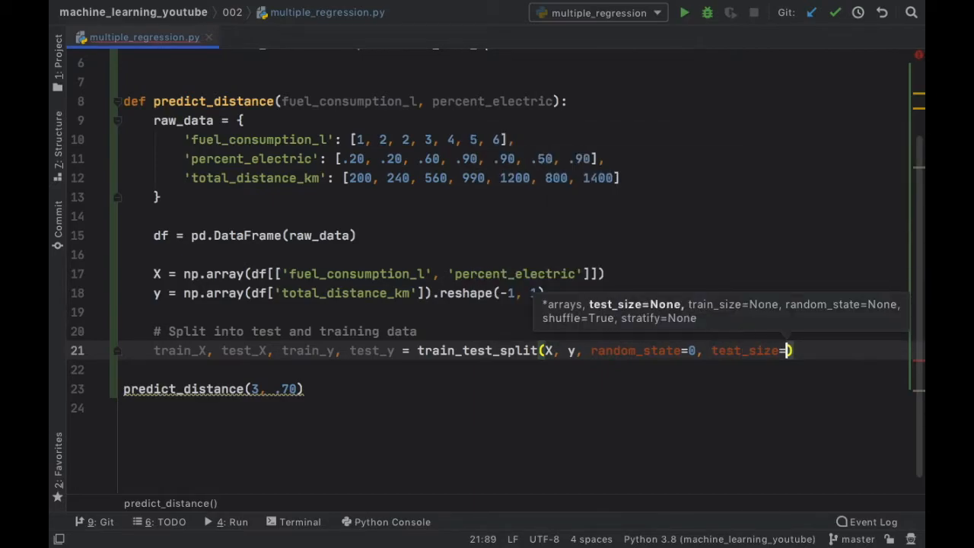
{"action": "type", "text": ".20"}
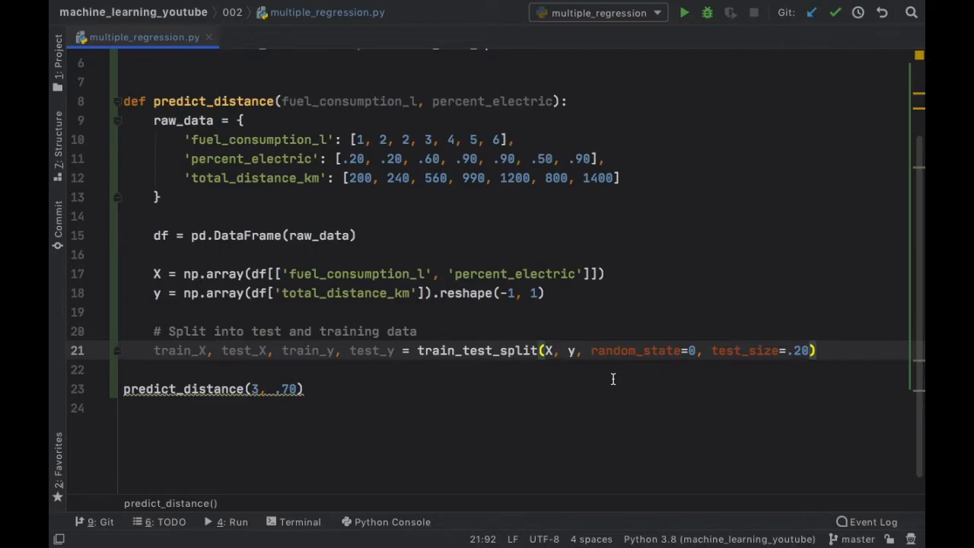
{"action": "key", "text": "enter"}
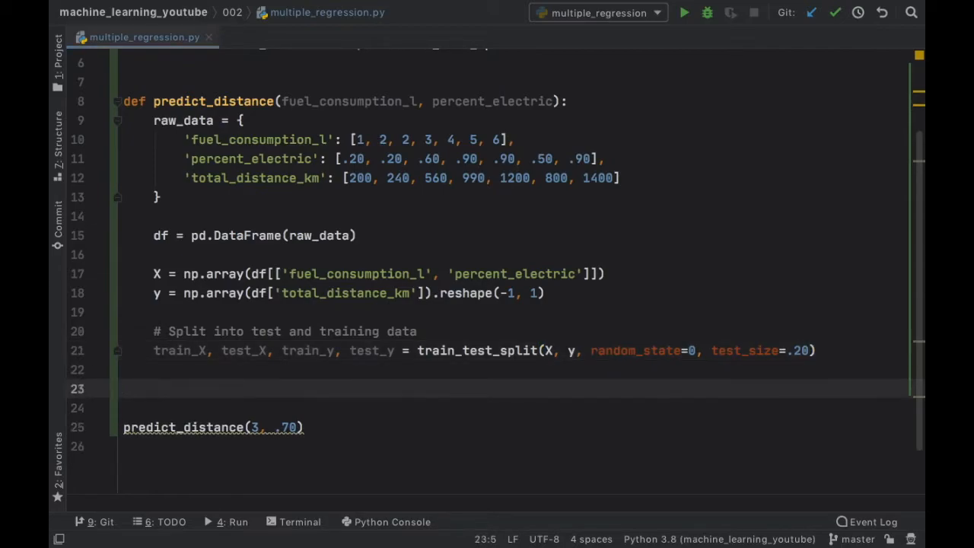
{"action": "left_click", "coordinate": [153, 389]}
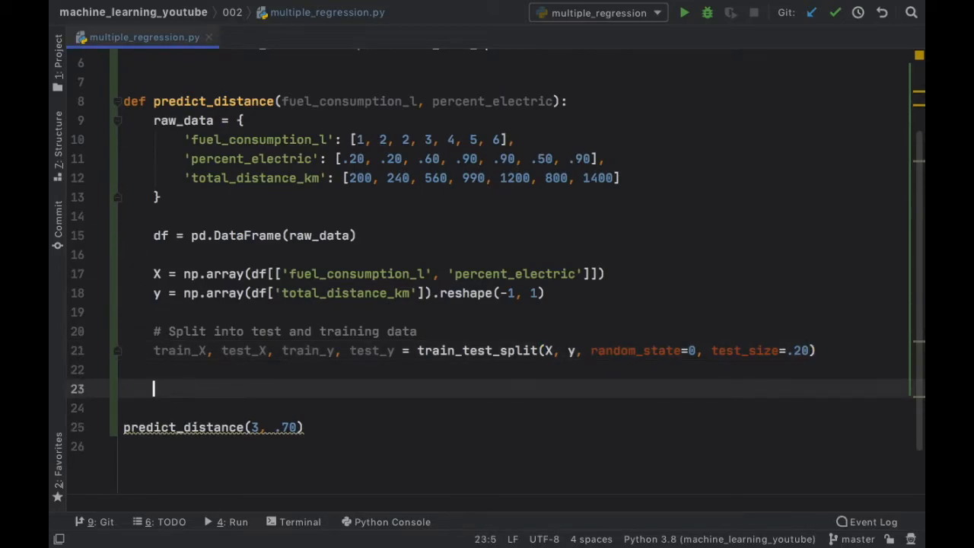
- Run the script printing the splits, change random_state to 1, and rerun
{"action": "left_click", "coordinate": [682, 12]}
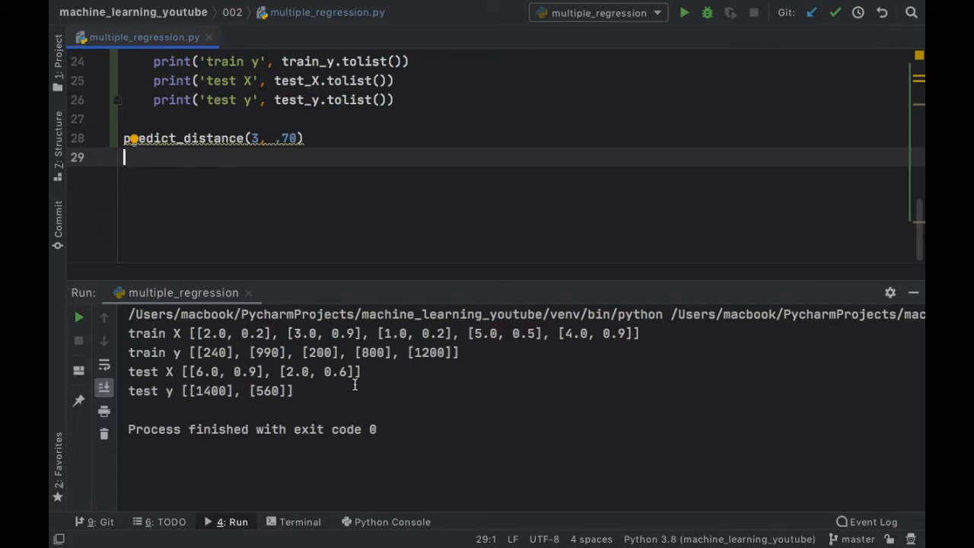
{"action": "mouse_move", "coordinate": [372, 389]}
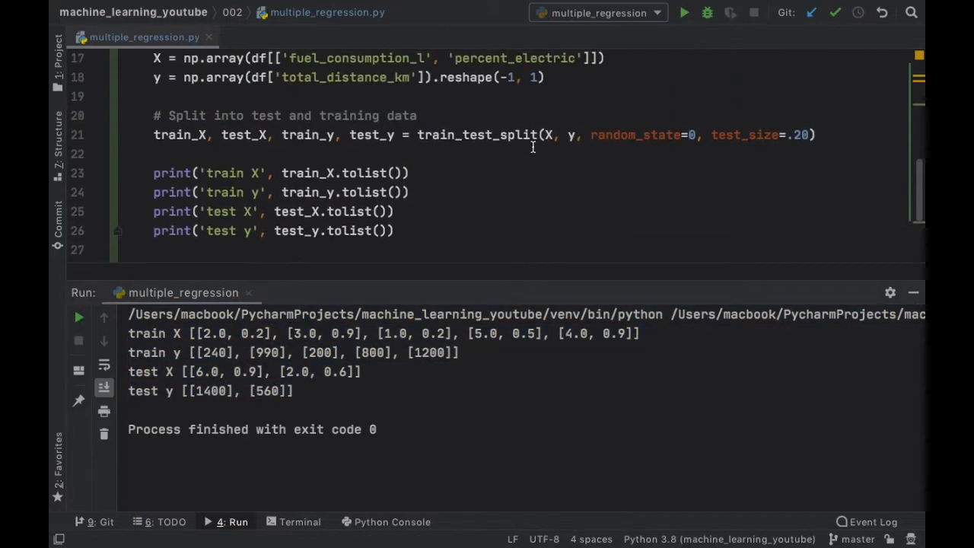
{"action": "left_click", "coordinate": [692, 135]}
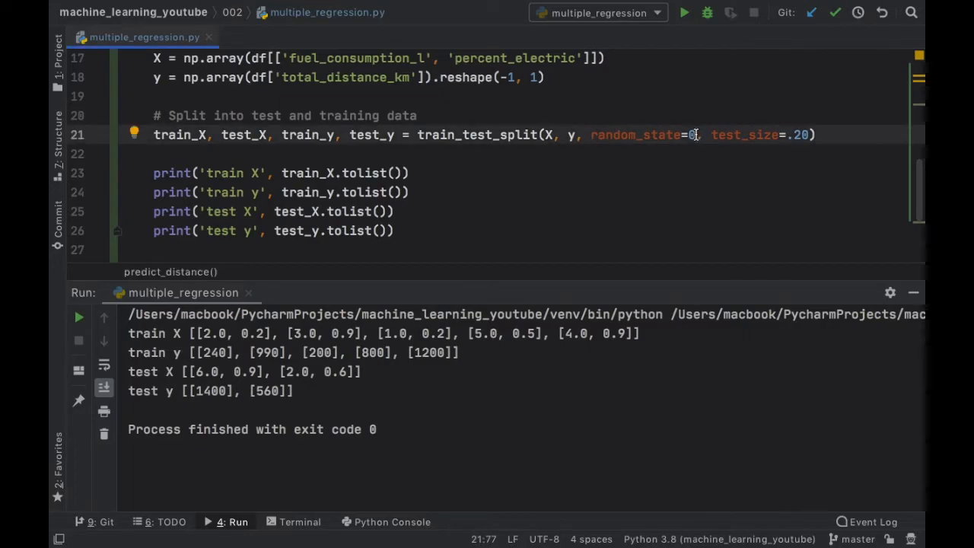
{"action": "type", "text": "1"}
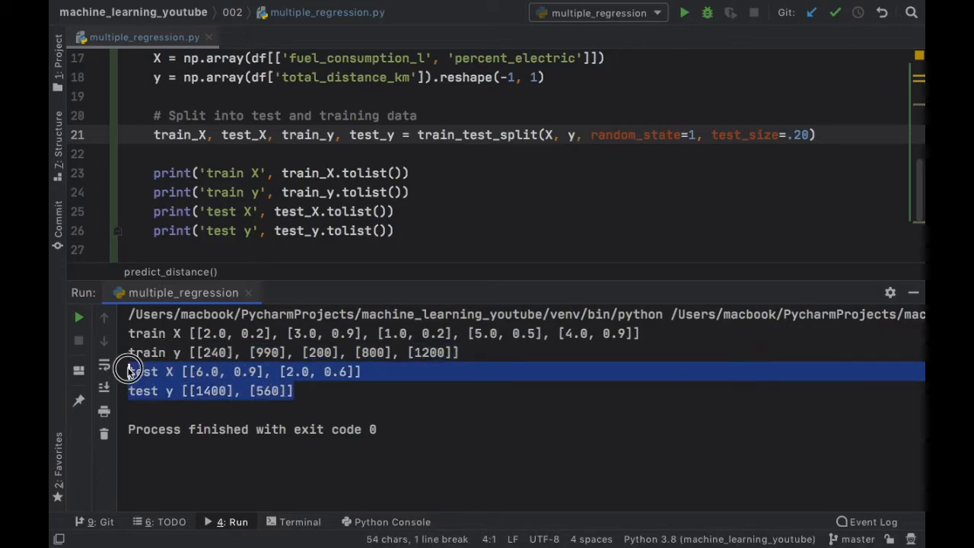
{"action": "mouse_move", "coordinate": [224, 379]}
{"action": "type", "text": "3"}
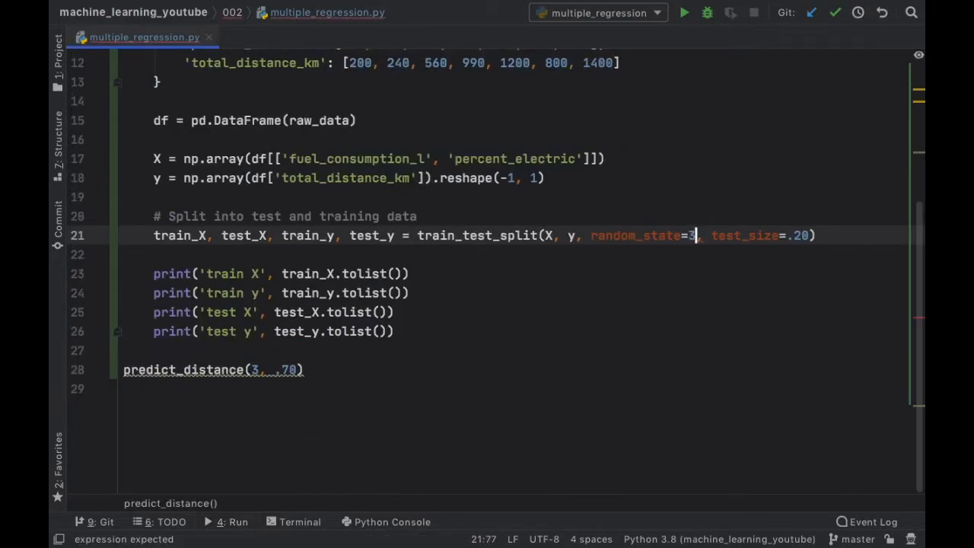
{"action": "left_click", "coordinate": [683, 12]}
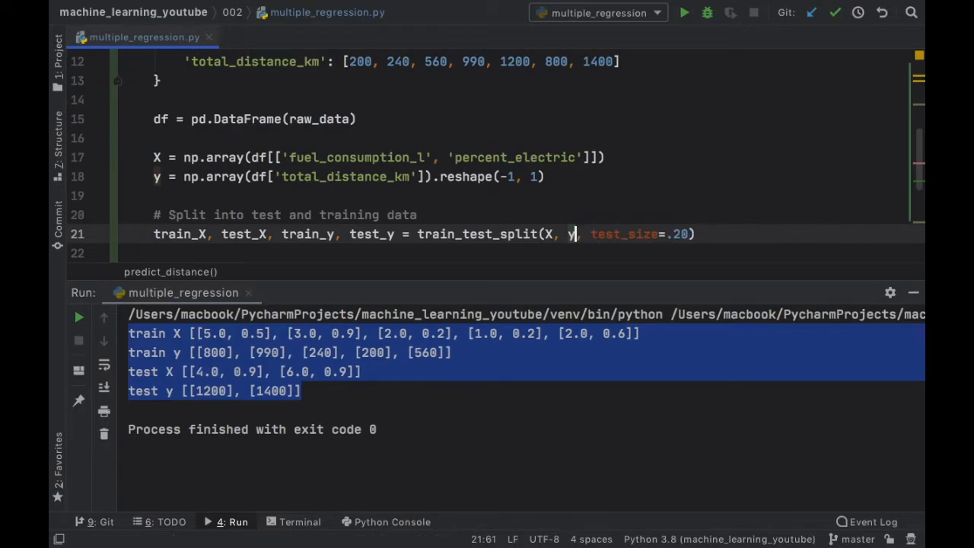
- Rerun without random_state, restore random_state=0, rerun, and remove the print lines
{"action": "left_click", "coordinate": [684, 12]}
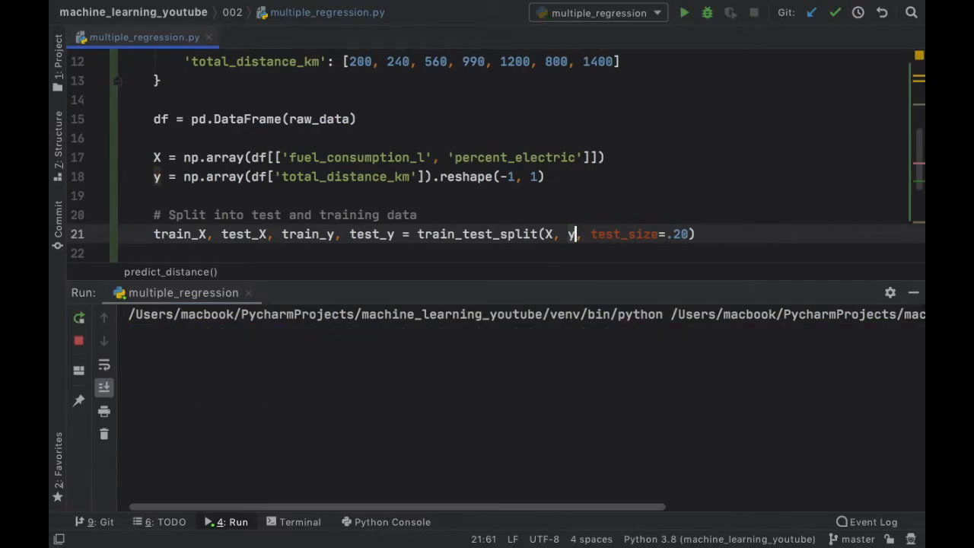
{"action": "left_click", "coordinate": [684, 12]}
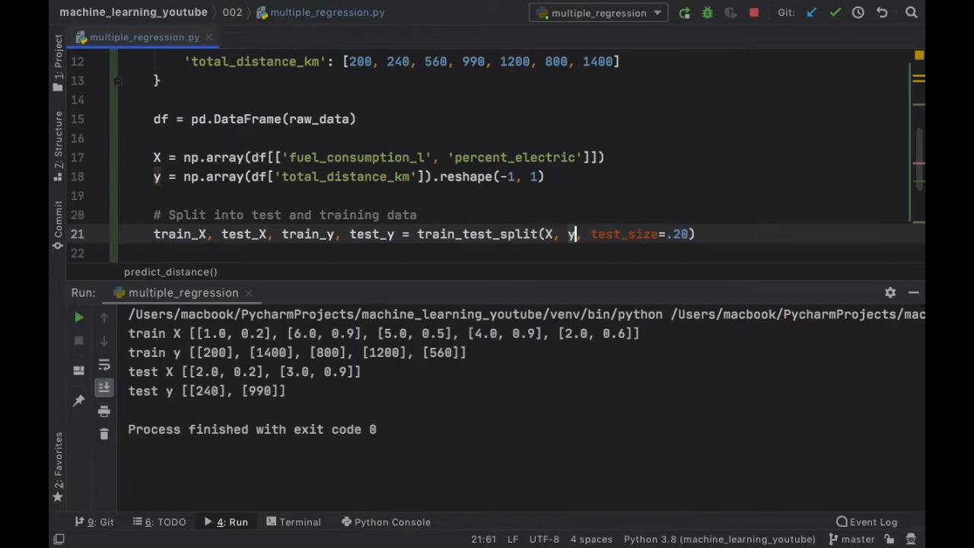
{"action": "type", "text": "random_state=0,"}
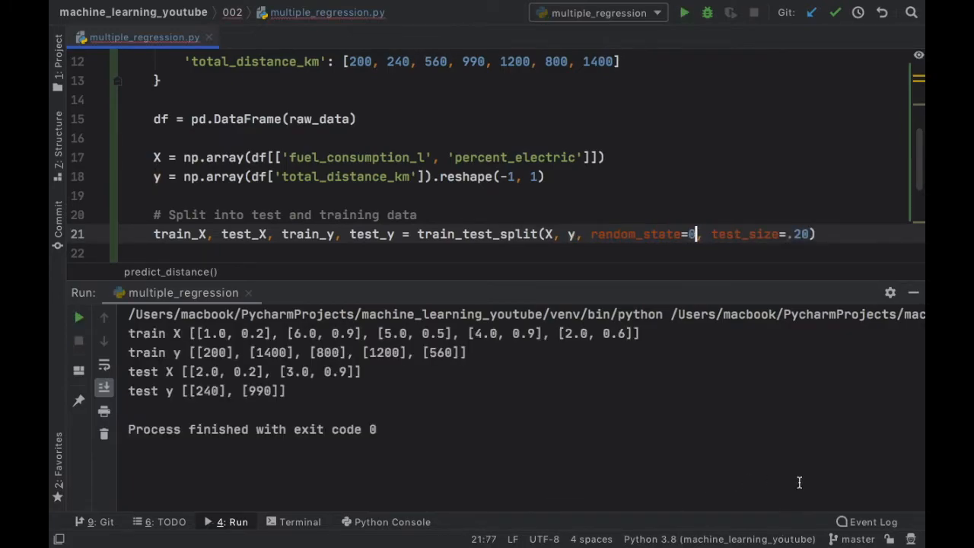
{"action": "left_click", "coordinate": [684, 12]}
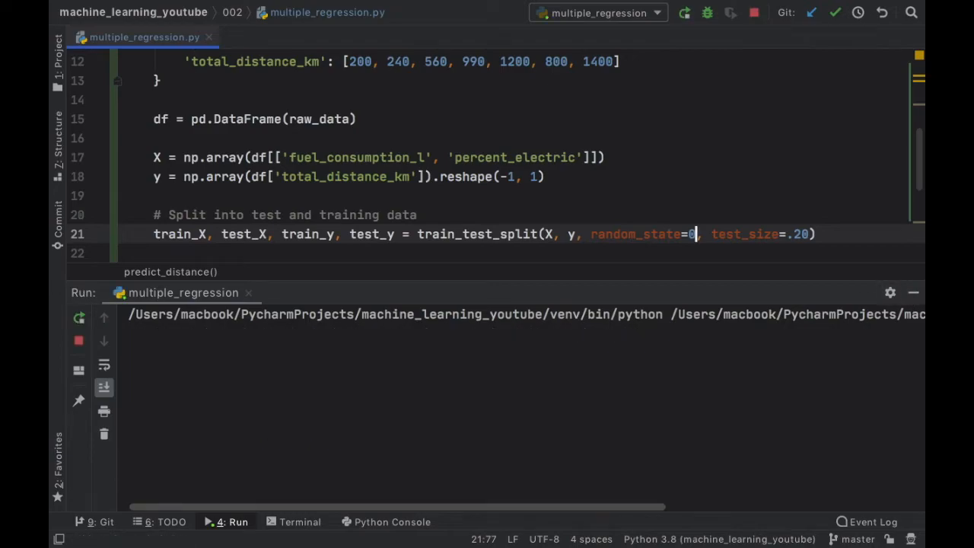
{"action": "left_click", "coordinate": [78, 318]}
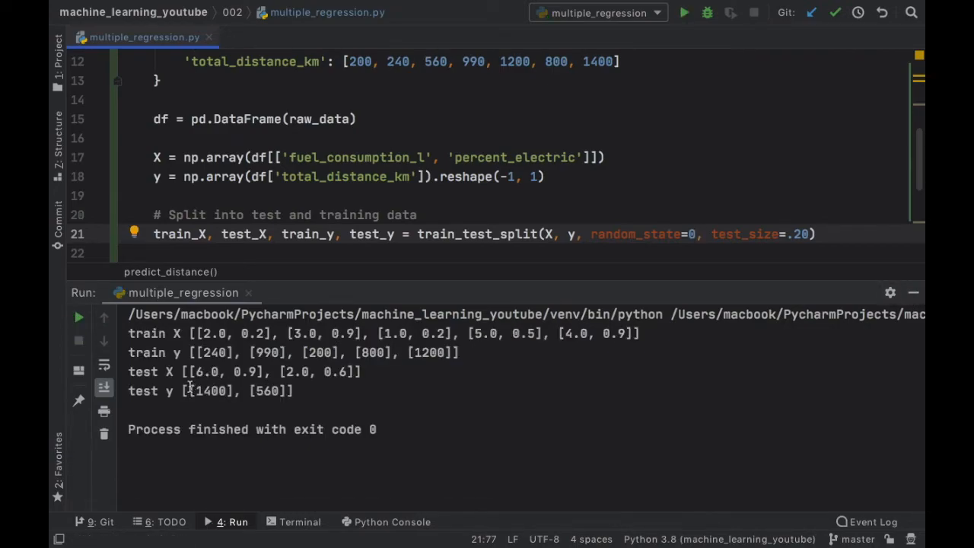
{"action": "double_click", "coordinate": [270, 390]}
{"action": "type", "text": "# "}
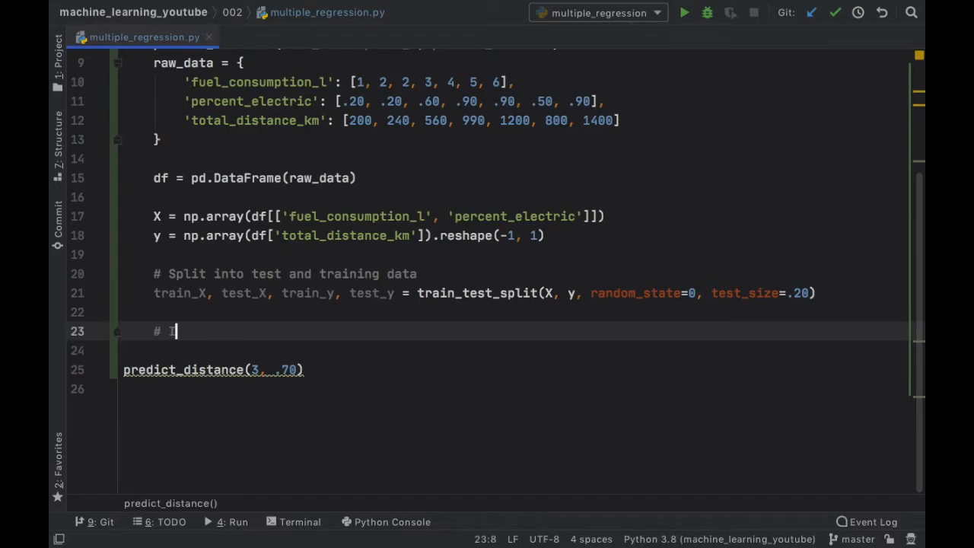
- Initialise model = LinearRegression() and fit it on train_X and train_y
{"action": "type", "text": "Initialise the model"}
{"action": "left_click", "coordinate": [514, 350]}
{"action": "type", "text": "model ="}
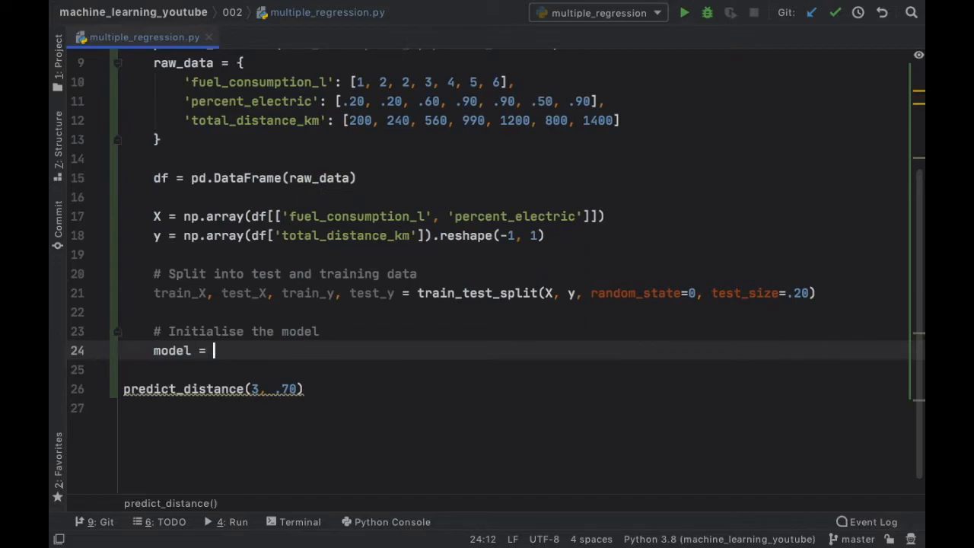
{"action": "type", "text": "LinearRegression()"}
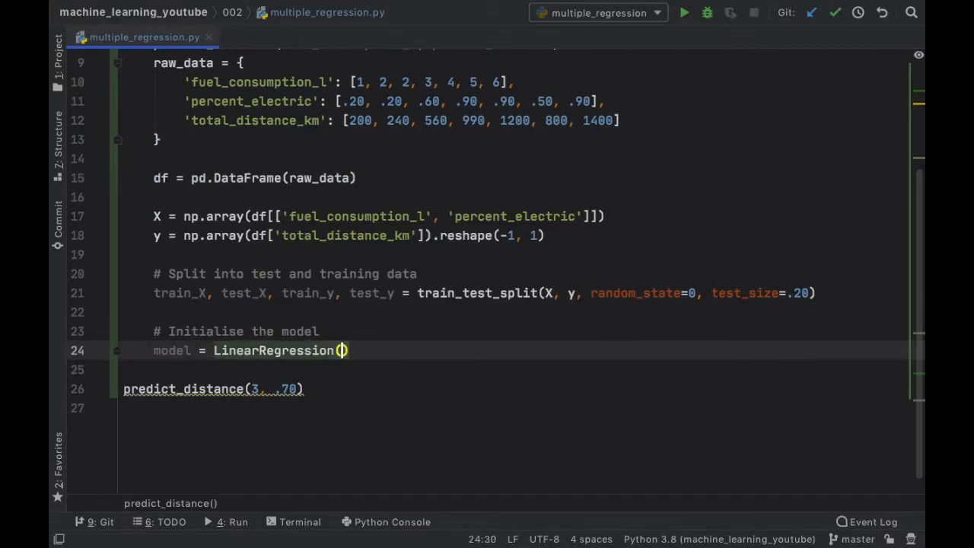
{"action": "type", "text": "model.fit("}
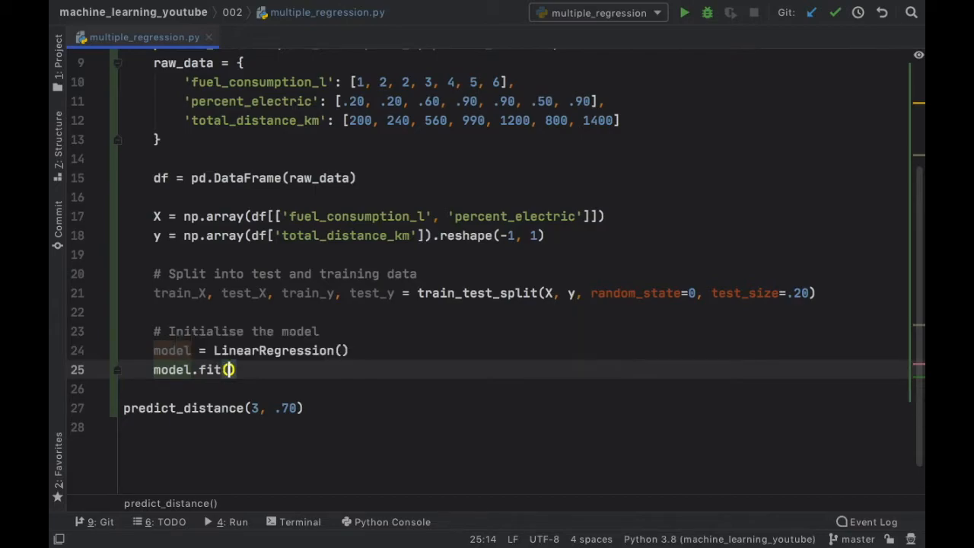
{"action": "type", "text": "train_X, train_y"}
{"action": "type", "text": "# Make"}
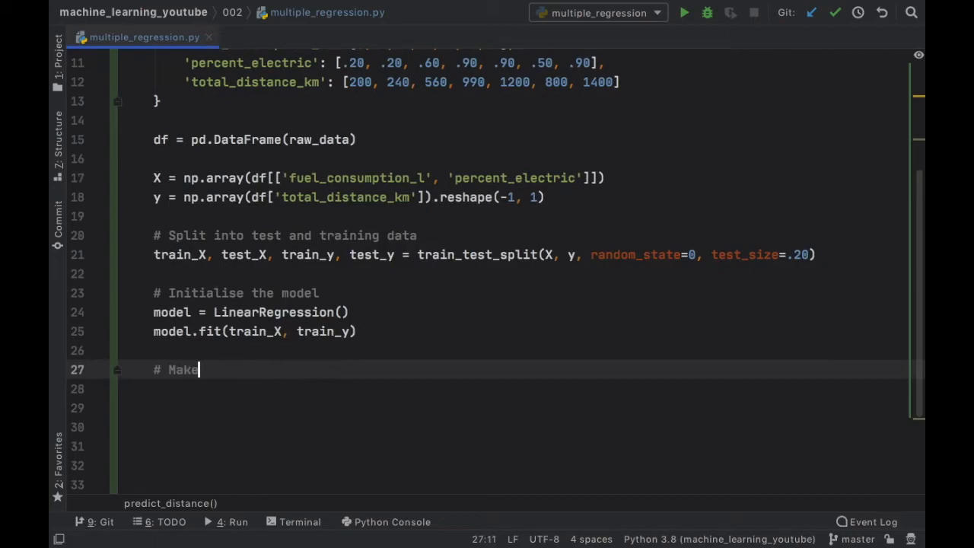
- Predict y_prediction from fuel_consumption_l and percent_electric and print it as 'Prediction: '
{"action": "type", "text": "a prediction"}
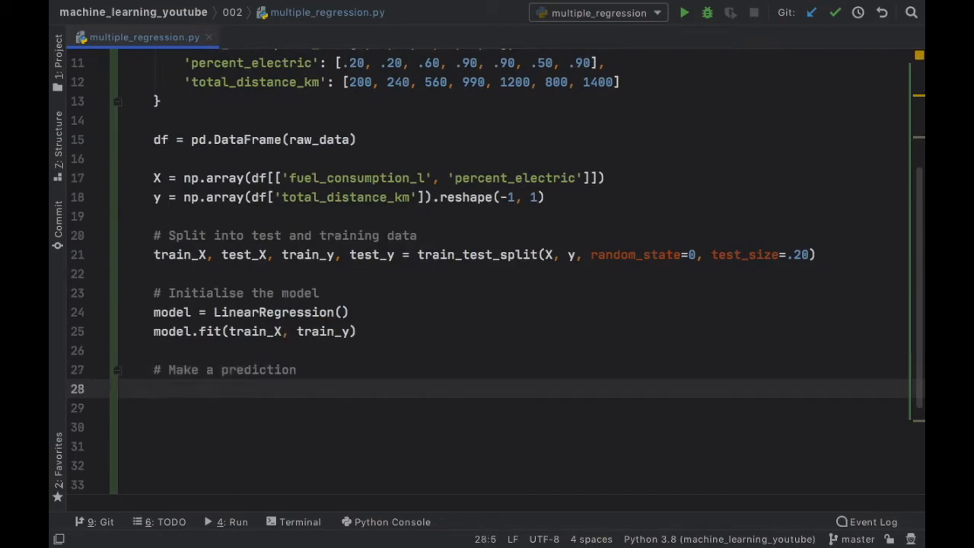
{"action": "type", "text": "y_predic"}
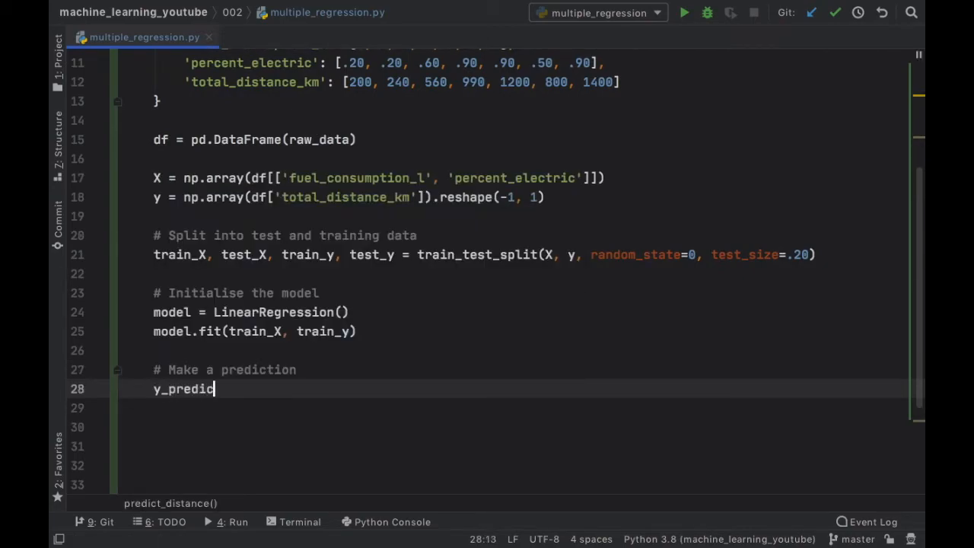
{"action": "type", "text": "tion = model"}
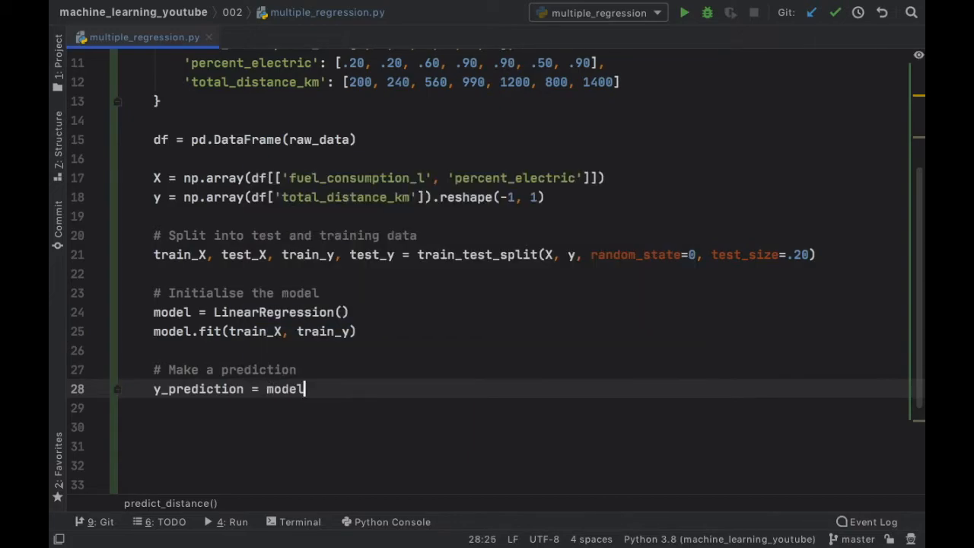
{"action": "type", "text": ".predict()"}
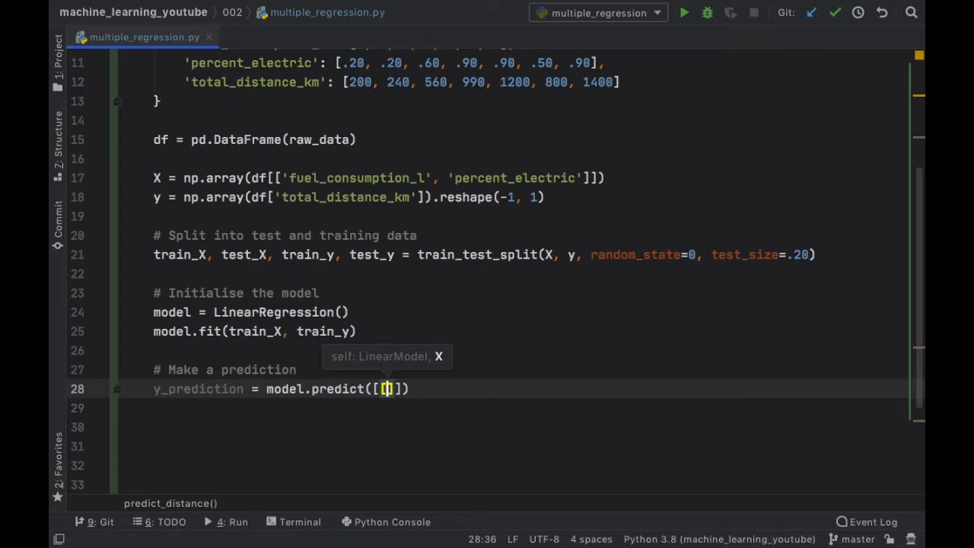
{"action": "type", "text": "fuel_consumption_l"}
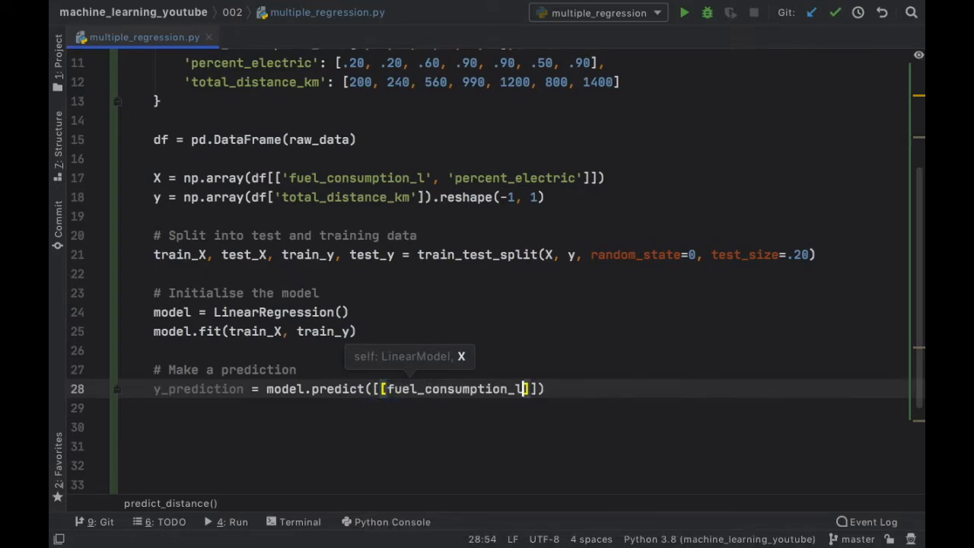
{"action": "type", "text": ", percent_electric"}
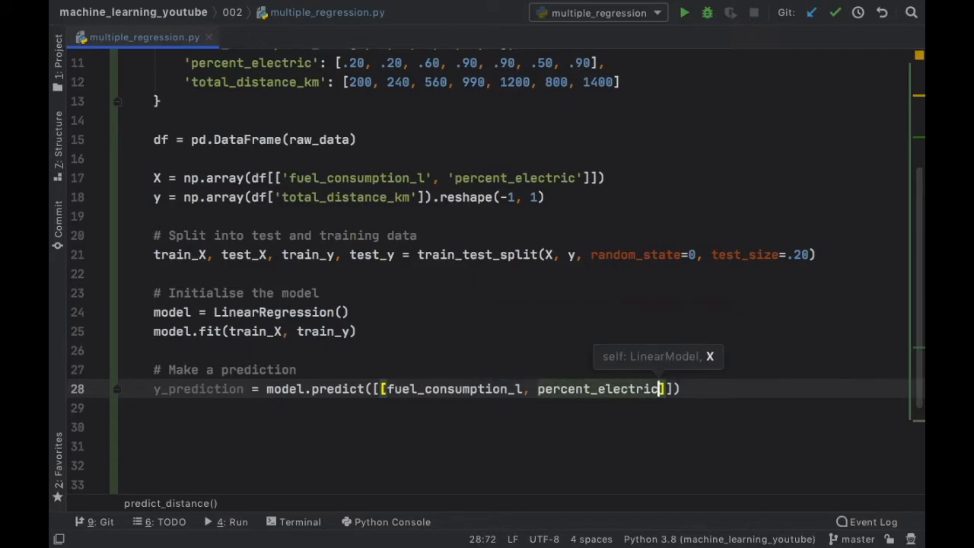
{"action": "type", "text": "print()"}
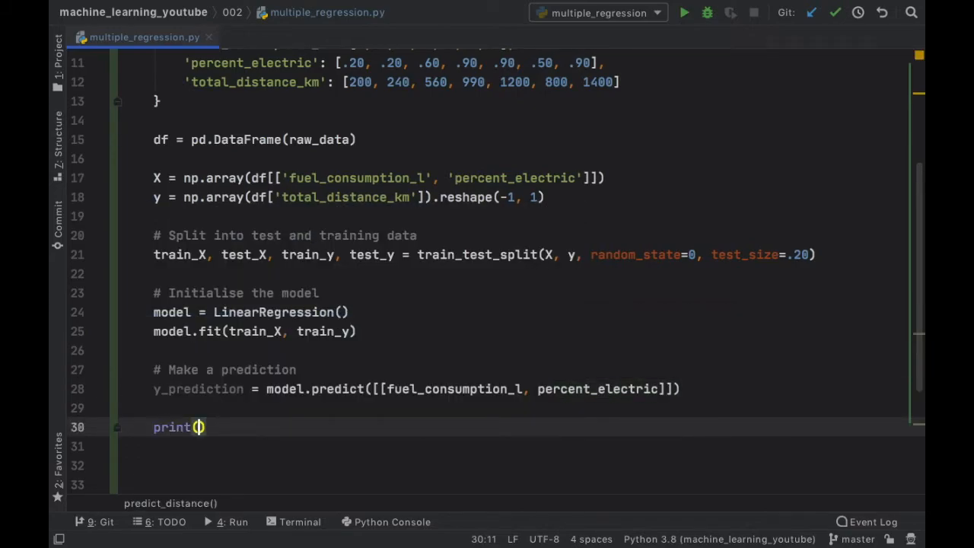
{"action": "type", "text": "'Prediction: ', y"}
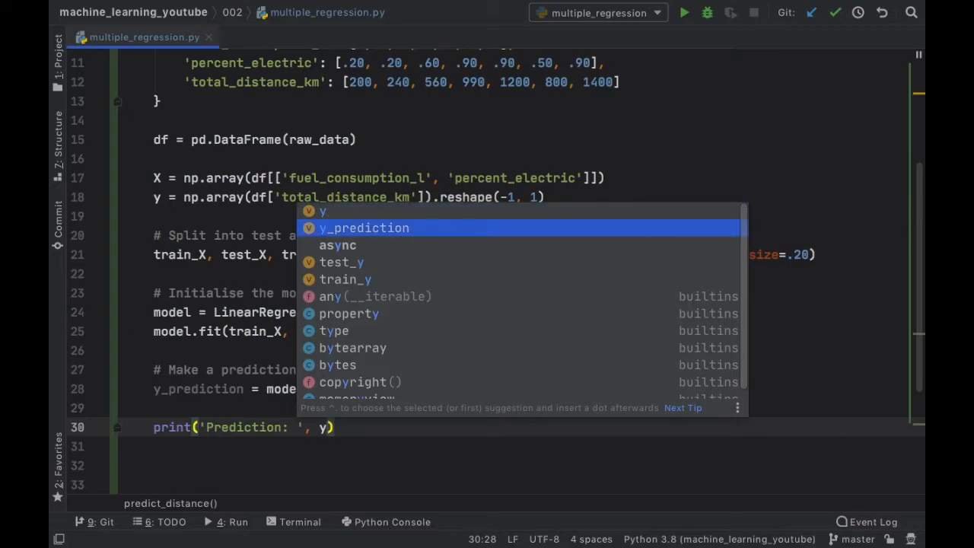
{"action": "left_click", "coordinate": [364, 228]}
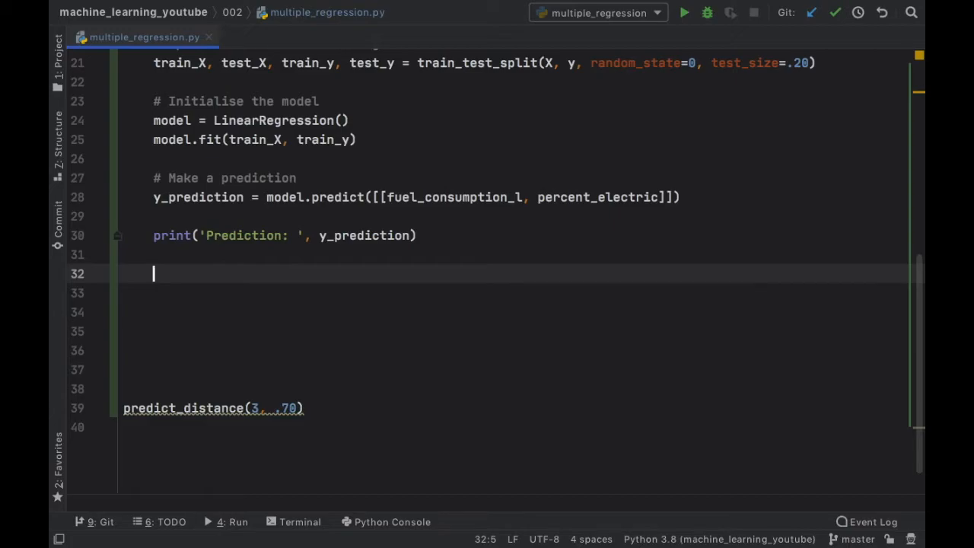
- Start an MAE print with test_y and add y_test_prediction = model.predict(test_X)
{"action": "type", "text": "print('MAE'"}
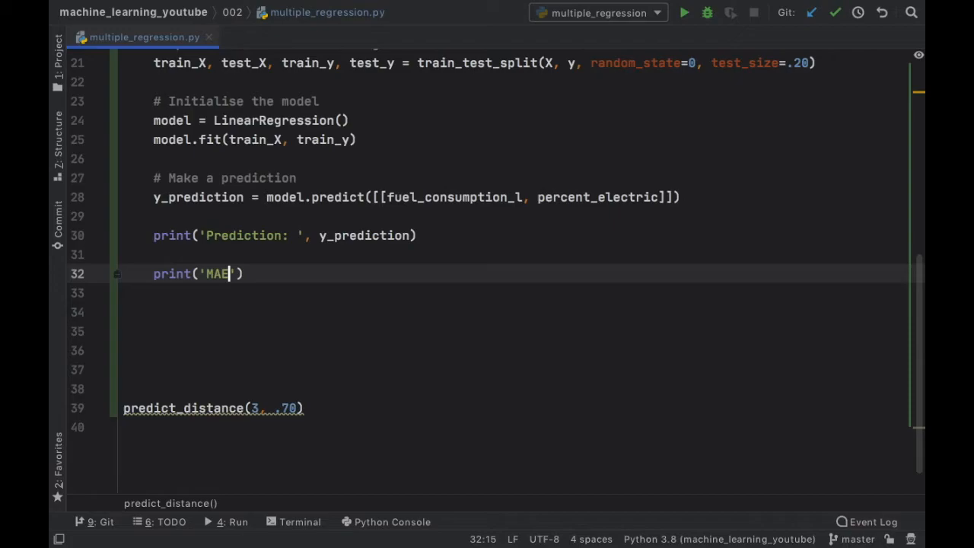
{"action": "type", "text": ": ', mean_absolute_error("}
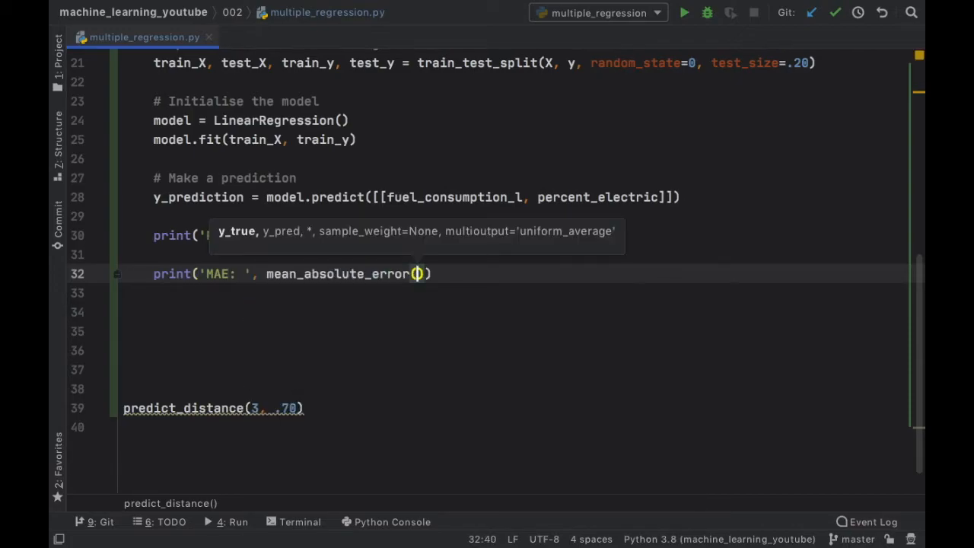
{"action": "type", "text": "test_y"}
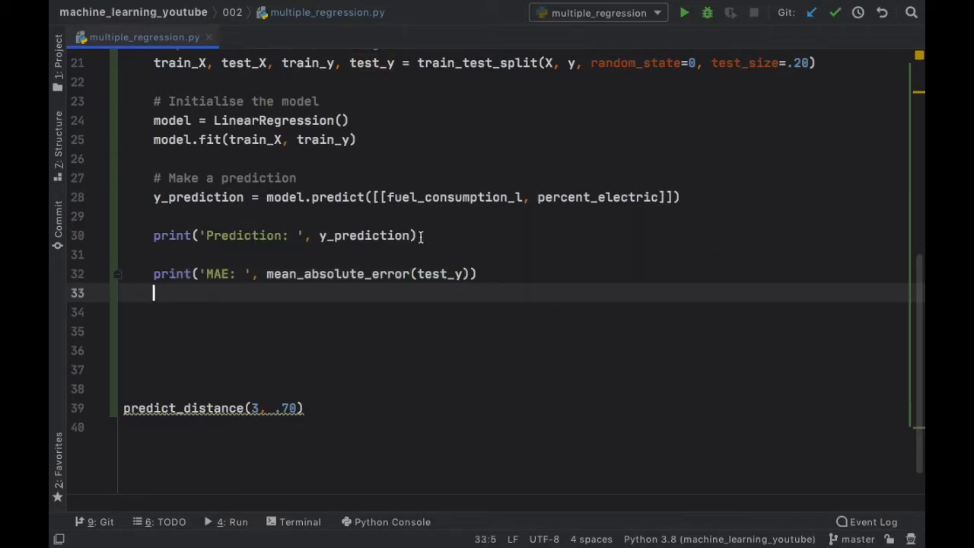
{"action": "type", "text": "y"}
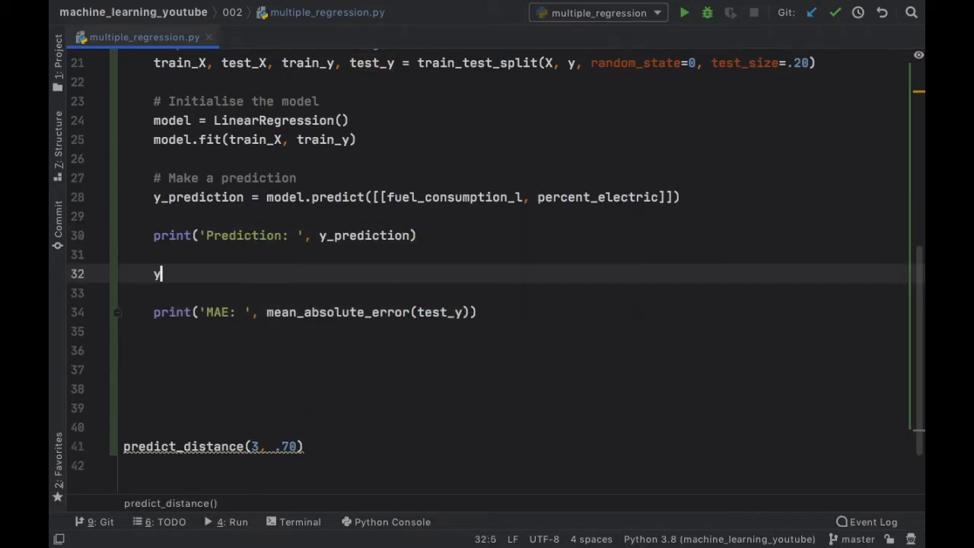
{"action": "type", "text": "_test_pred"}
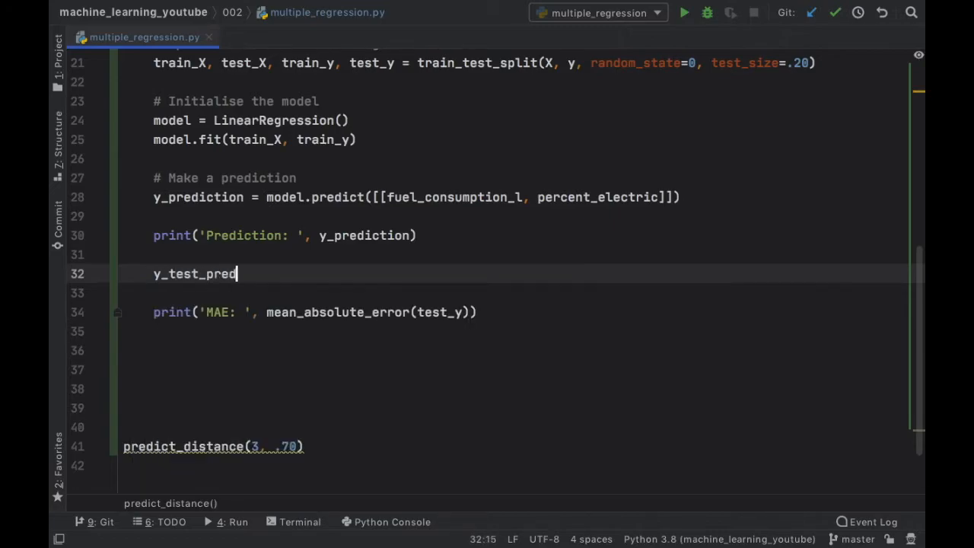
{"action": "type", "text": "iction = model"}
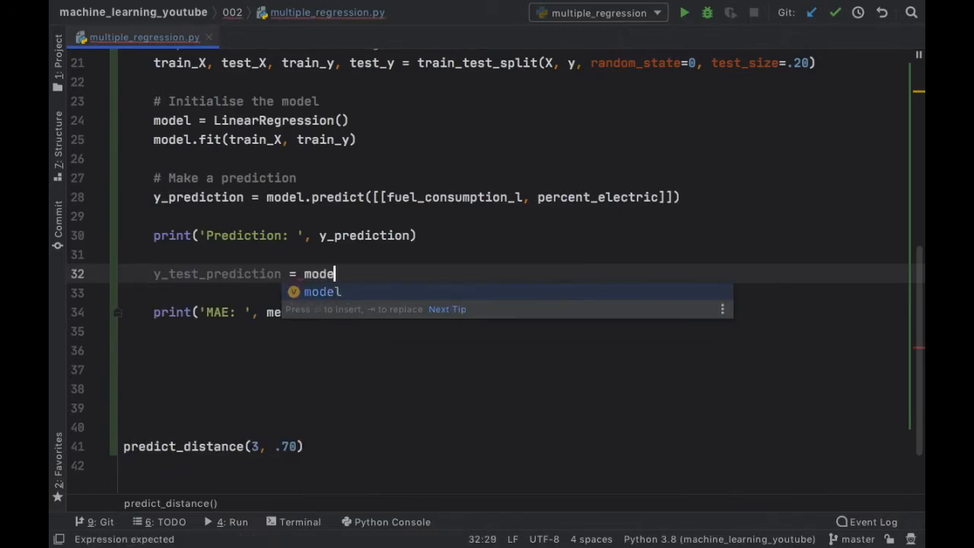
{"action": "type", "text": ".predict("}
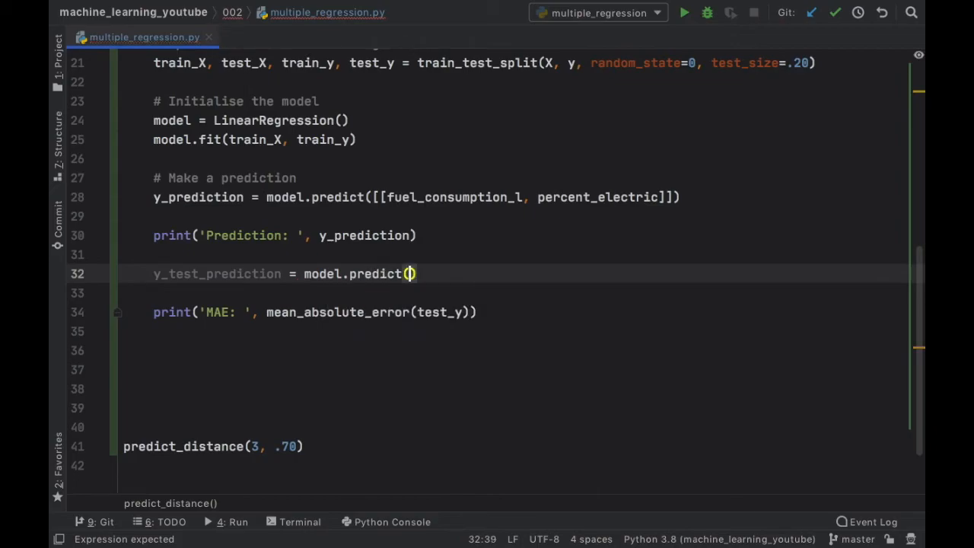
{"action": "type", "text": "tes"}
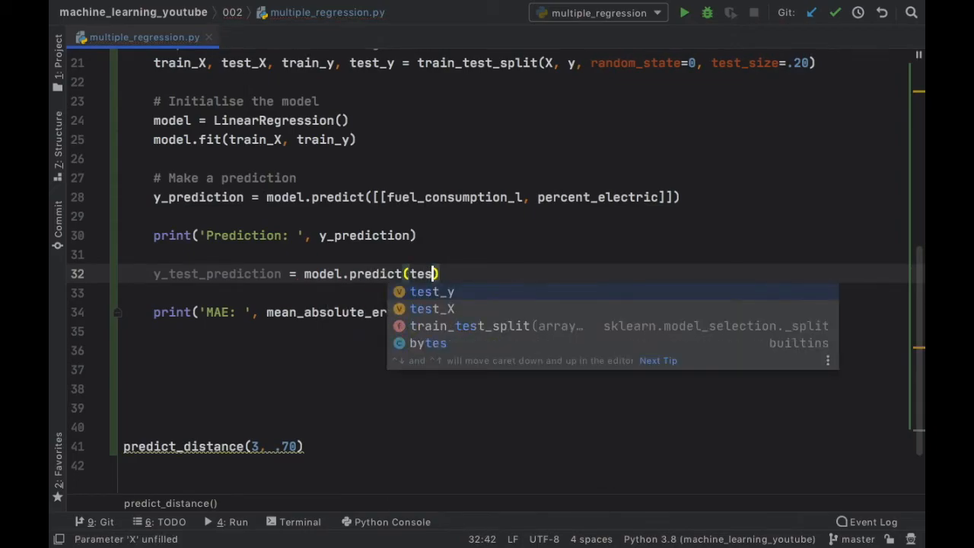
{"action": "left_click", "coordinate": [432, 308]}
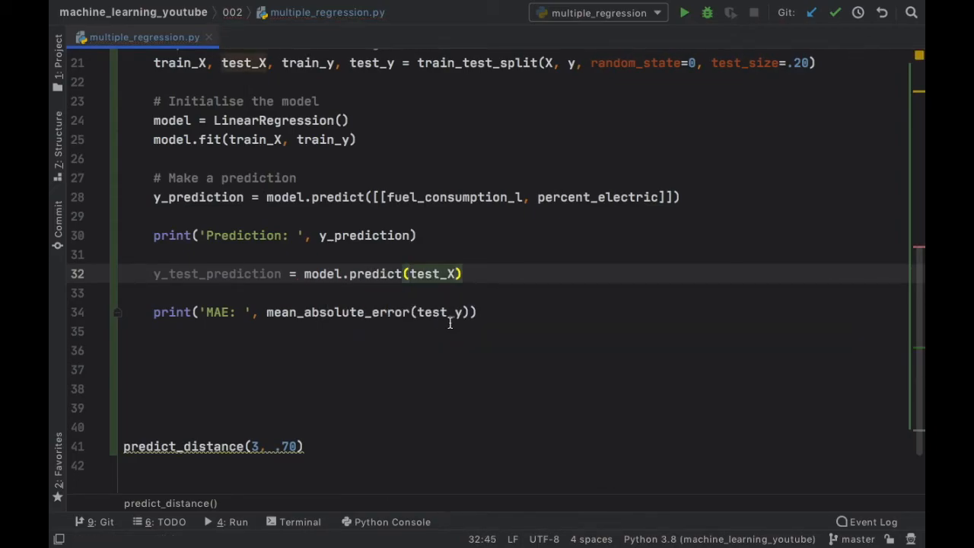
- Pass y_test_prediction to mean_absolute_error and print 'r2: ' with r2_score
{"action": "type", "text": ", y_test_prediction"}
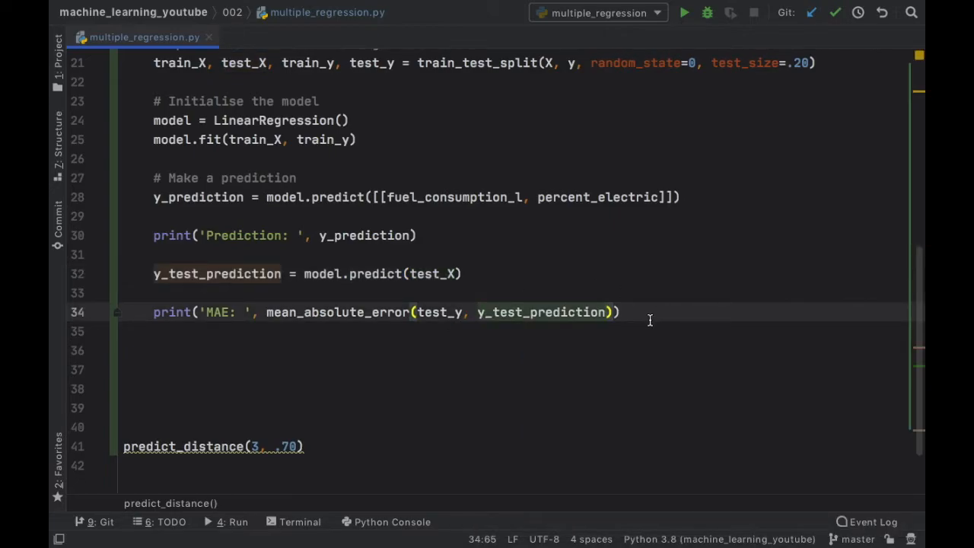
{"action": "type", "text": "p"}
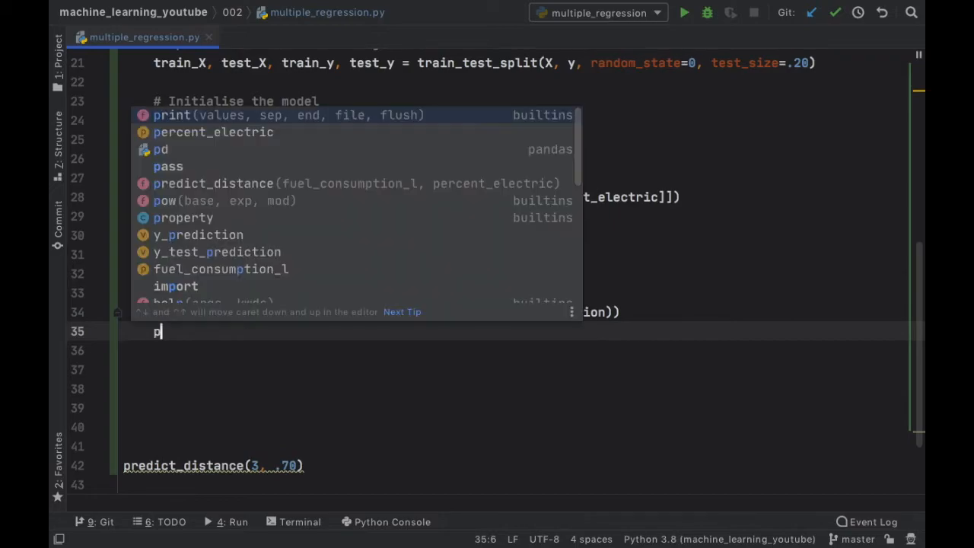
{"action": "type", "text": "print("}
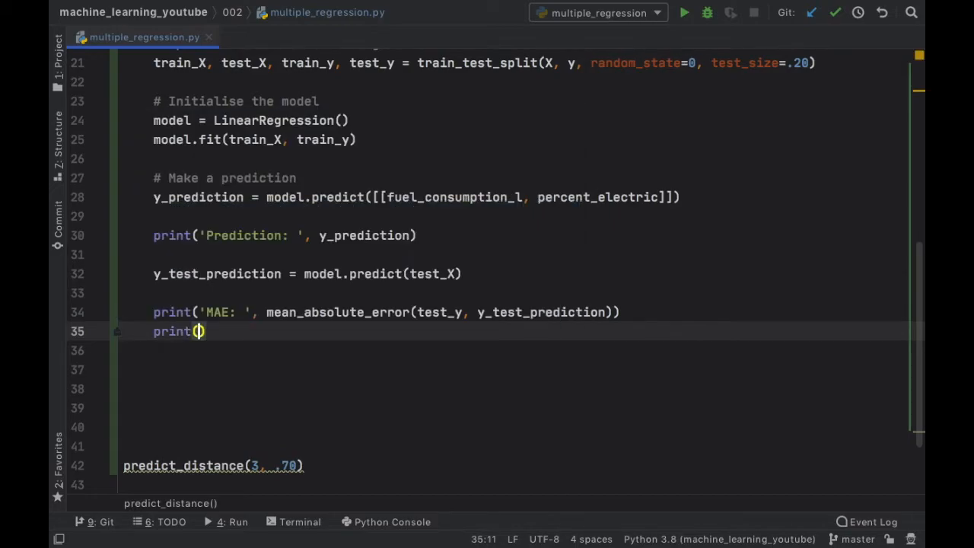
{"action": "type", "text": "'r2: ', r2_score(test_y, y_test_prediction"}
{"action": "left_click", "coordinate": [516, 255]}
{"action": "type", "text": "# Used to check how accurate the model is"}
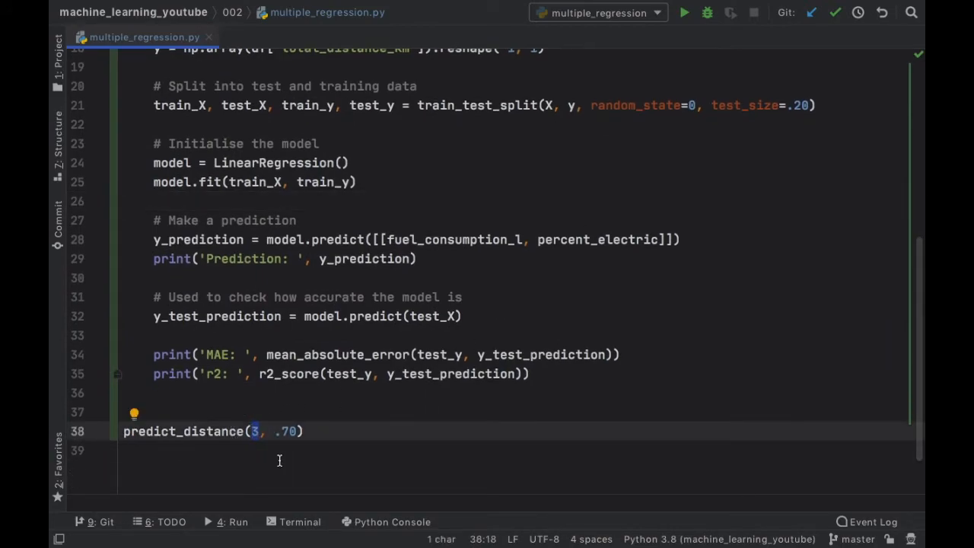
- Run the script, getting prediction 847.49, MAE 99.02 and r2 0.944, then inspect the 990 km value
{"action": "double_click", "coordinate": [287, 431]}
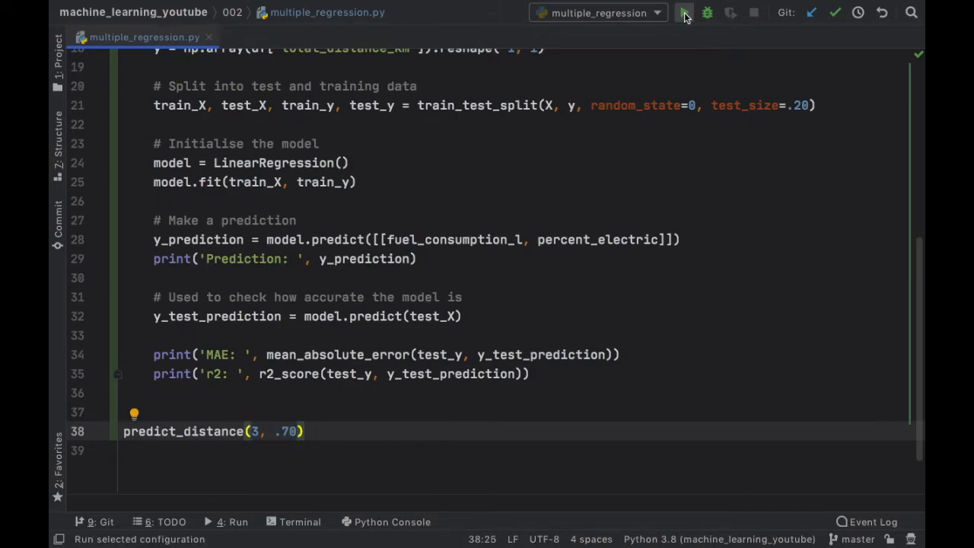
{"action": "left_click", "coordinate": [684, 13]}
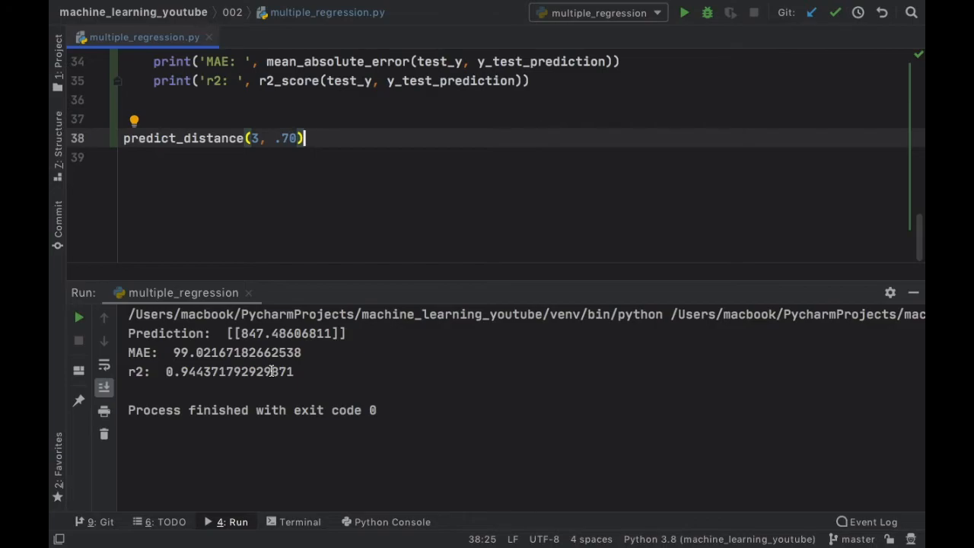
{"action": "mouse_move", "coordinate": [175, 358]}
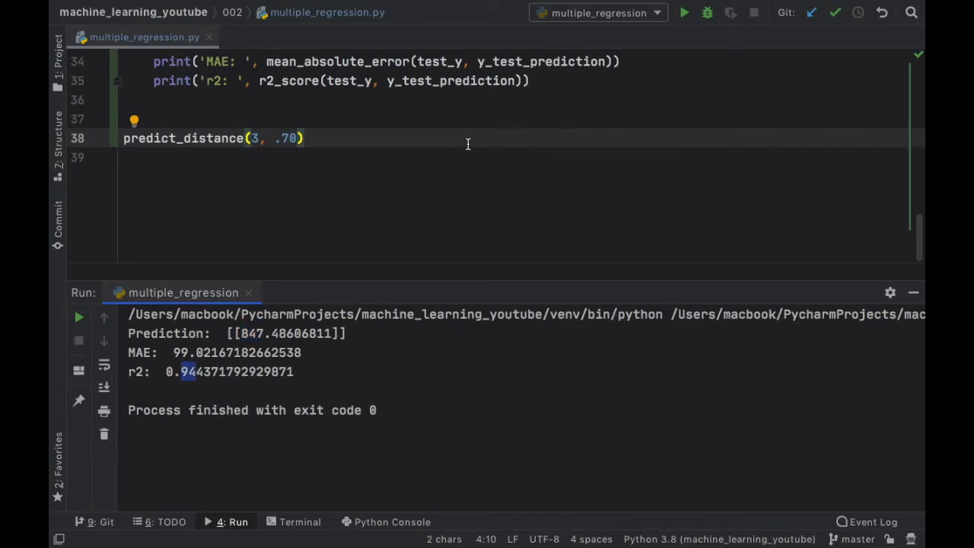
{"action": "scroll", "scroll_direction": "up", "scroll_amount": 3}
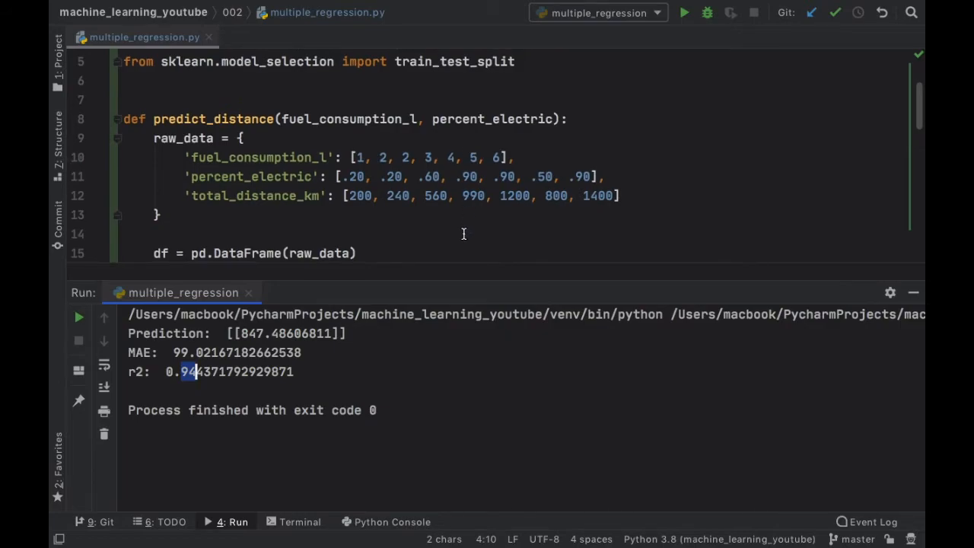
{"action": "mouse_move", "coordinate": [321, 366]}
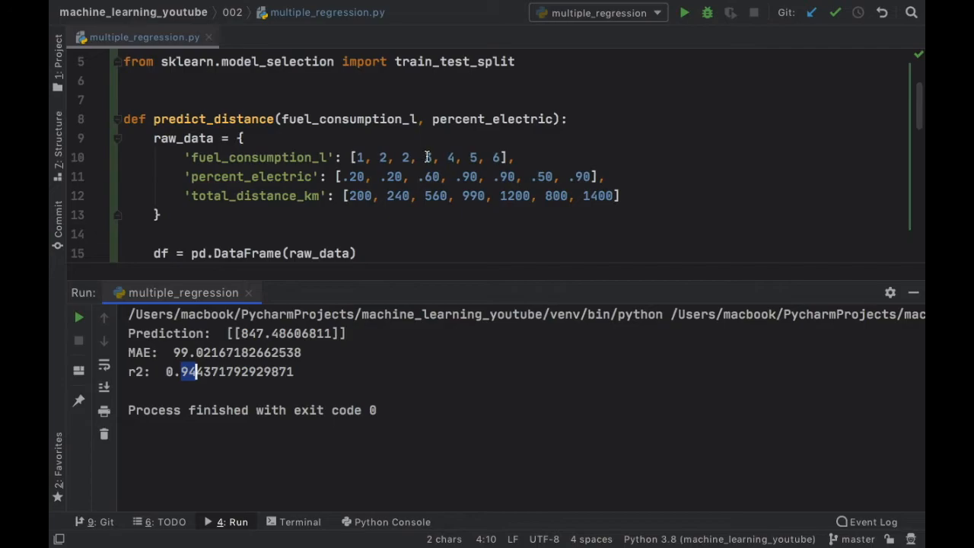
{"action": "left_click", "coordinate": [472, 175]}
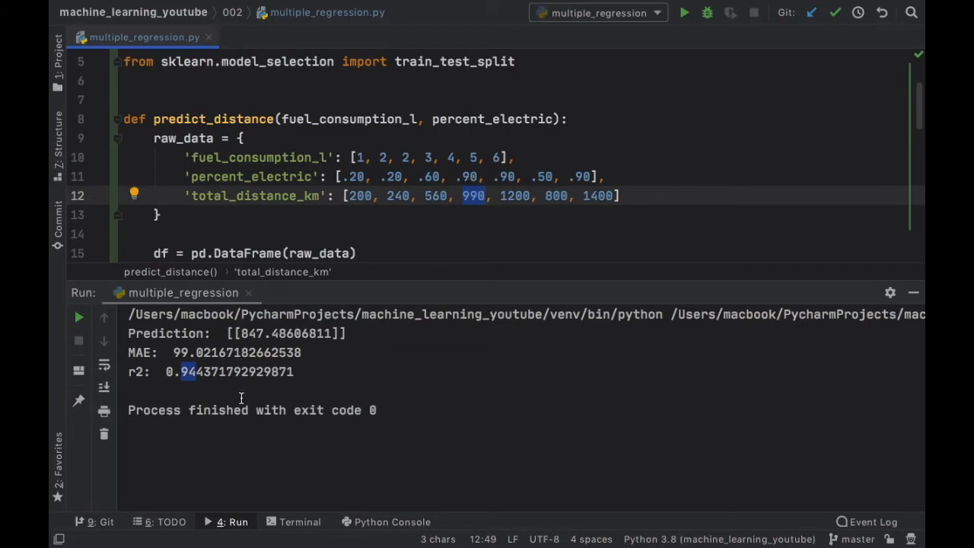
{"action": "mouse_move", "coordinate": [257, 341]}
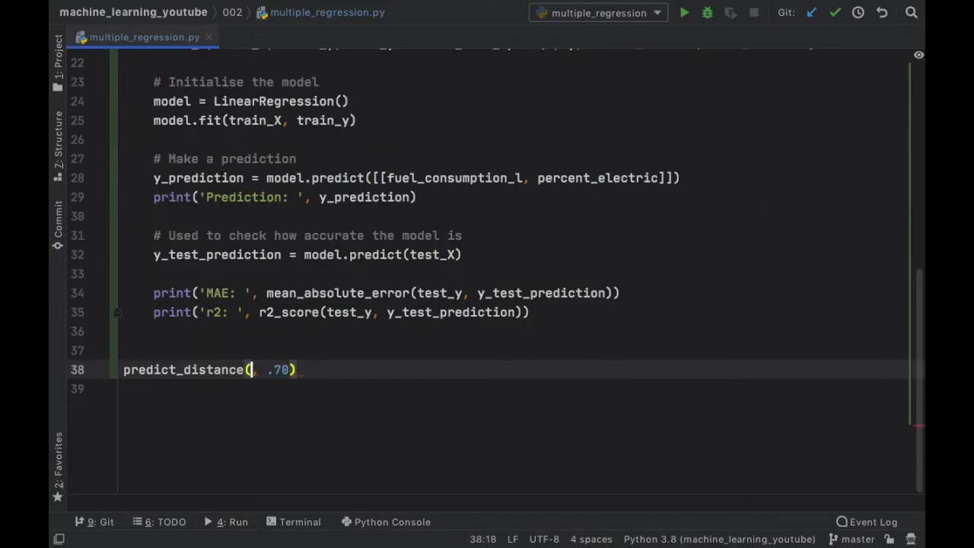
- Change the call to predict_distance(5, .80) and rerun to get a prediction of 1118
{"action": "type", "text": "5"}
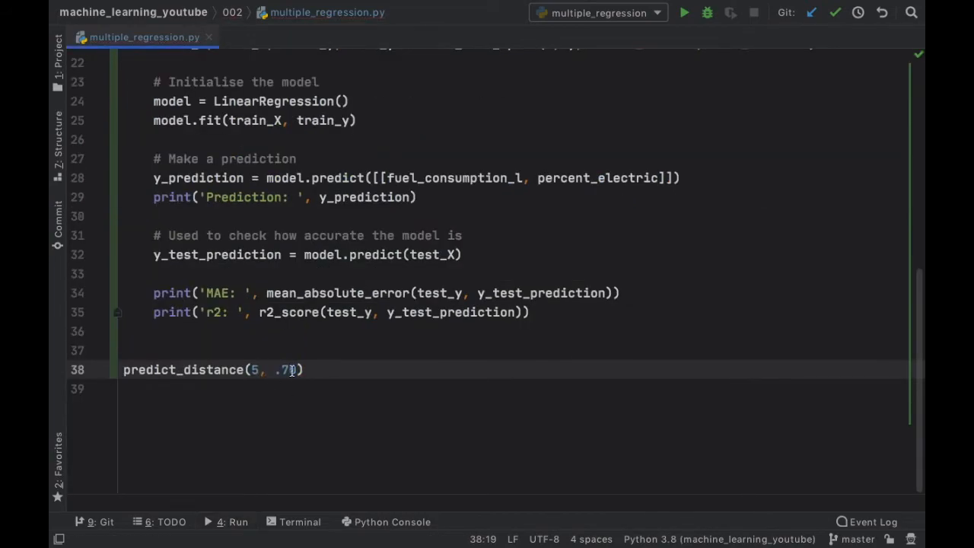
{"action": "type", "text": "8"}
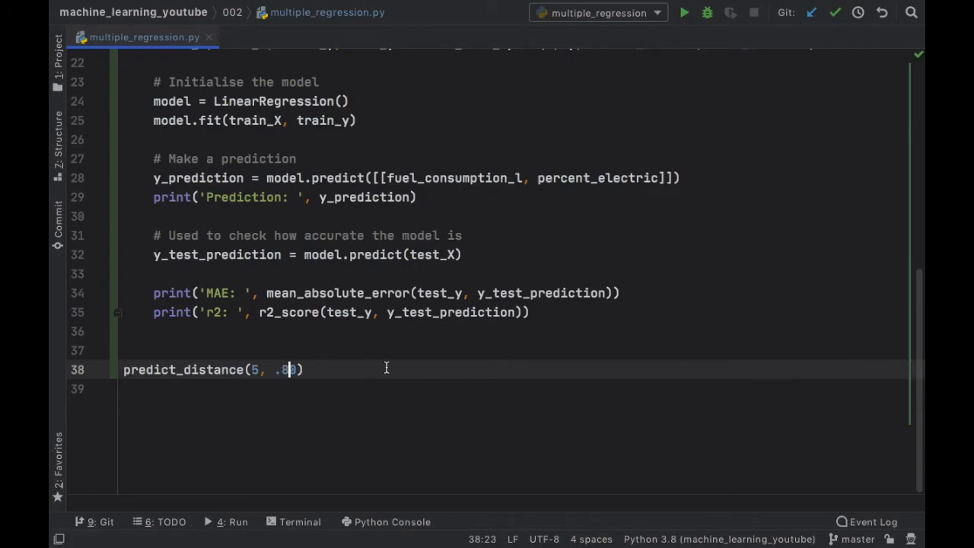
{"action": "left_click", "coordinate": [683, 12]}
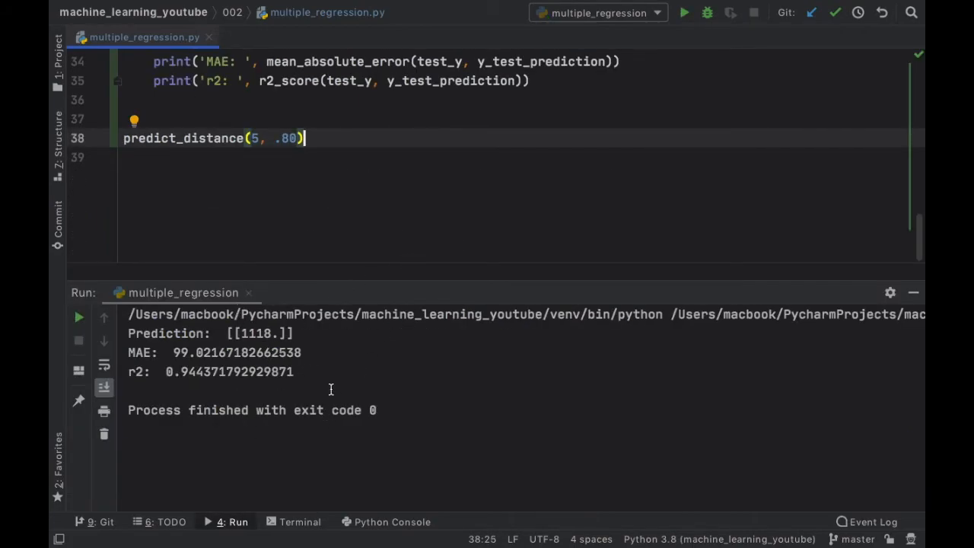
{"action": "scroll", "scroll_direction": "up", "scroll_amount": 3}
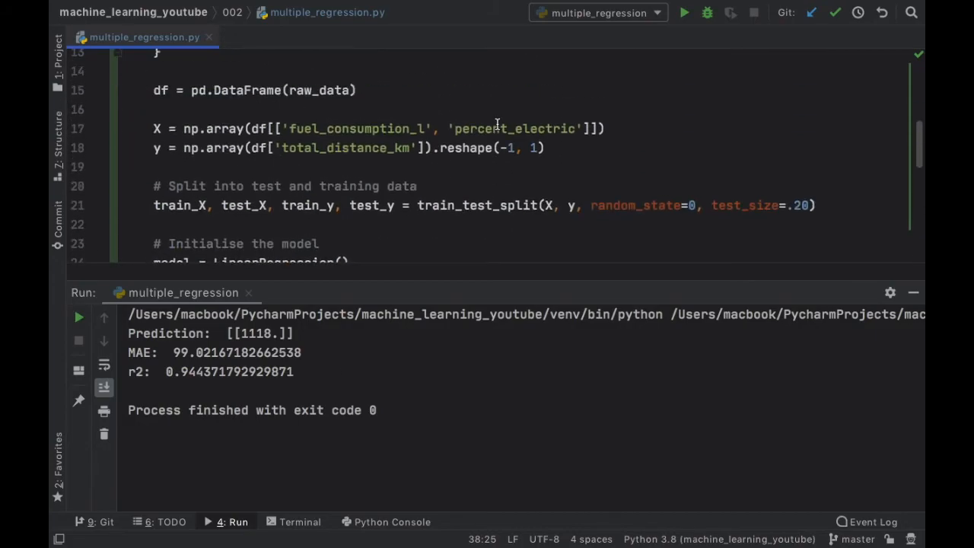
{"action": "scroll", "scroll_direction": "up", "scroll_amount": 3}
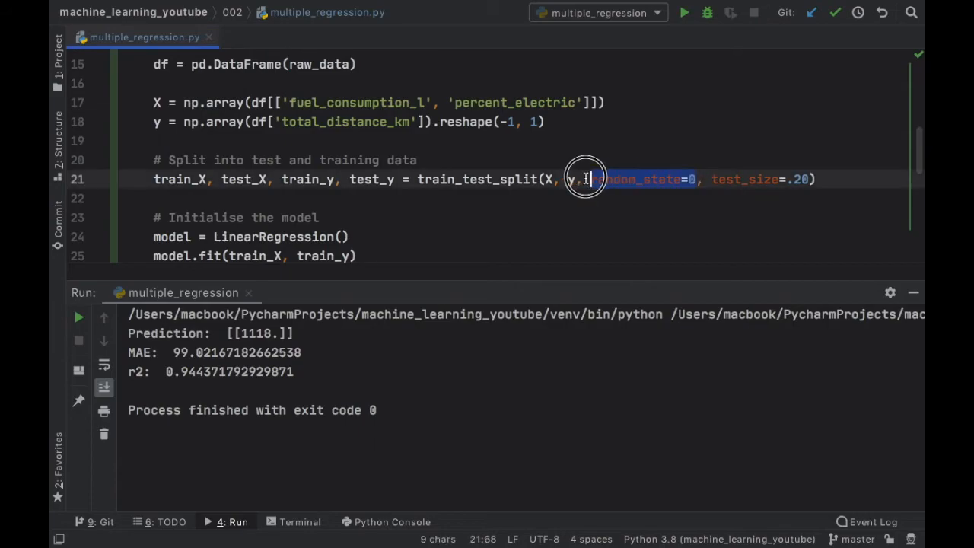
- Remove random_state=0 from train_test_split and rerun twice to compare the varying r2 scores
{"action": "key", "text": "Backspace"}
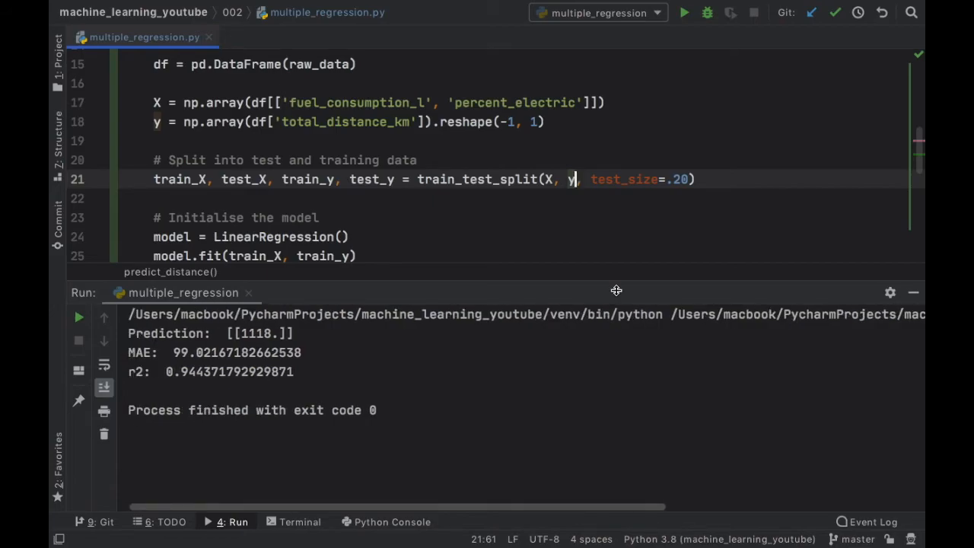
{"action": "scroll", "scroll_direction": "up", "scroll_amount": 3}
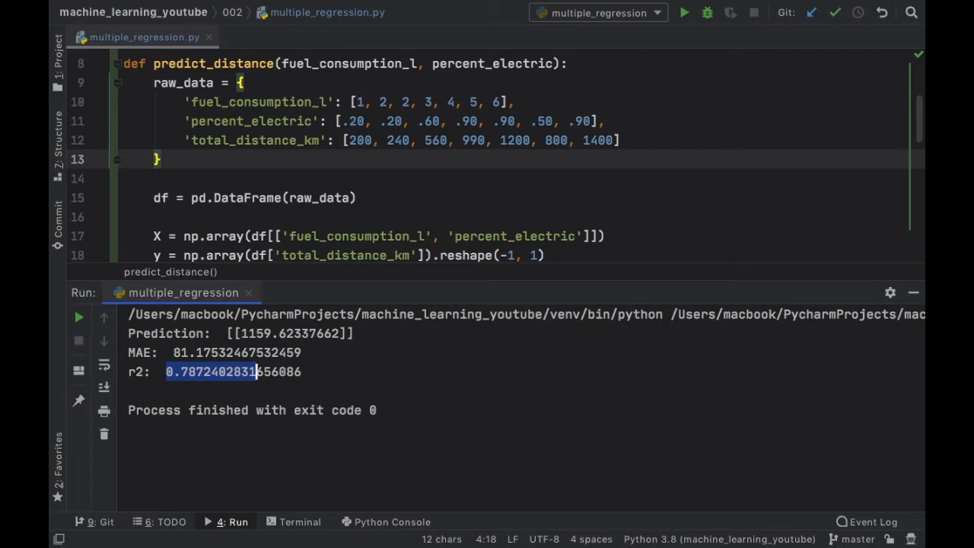
{"action": "left_click", "coordinate": [683, 12]}
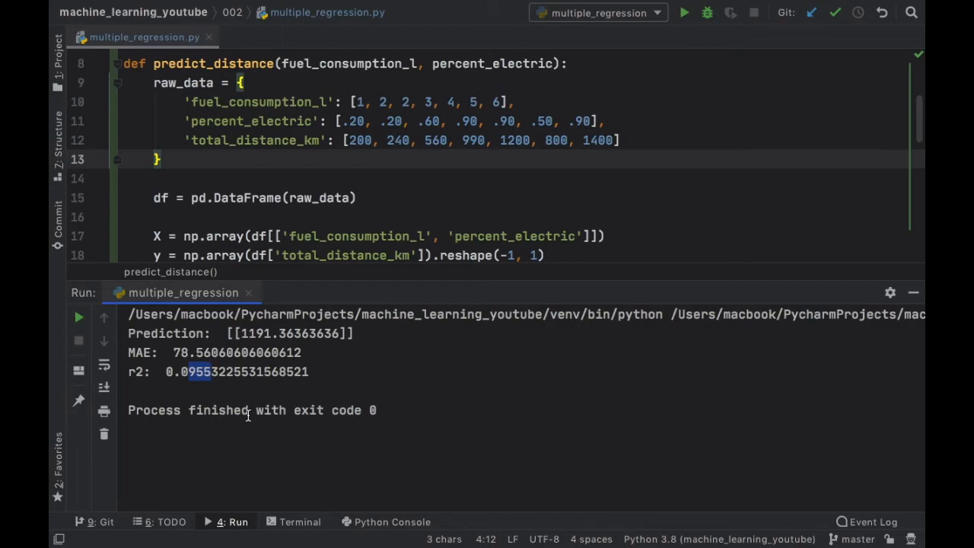
{"action": "left_click", "coordinate": [683, 12]}
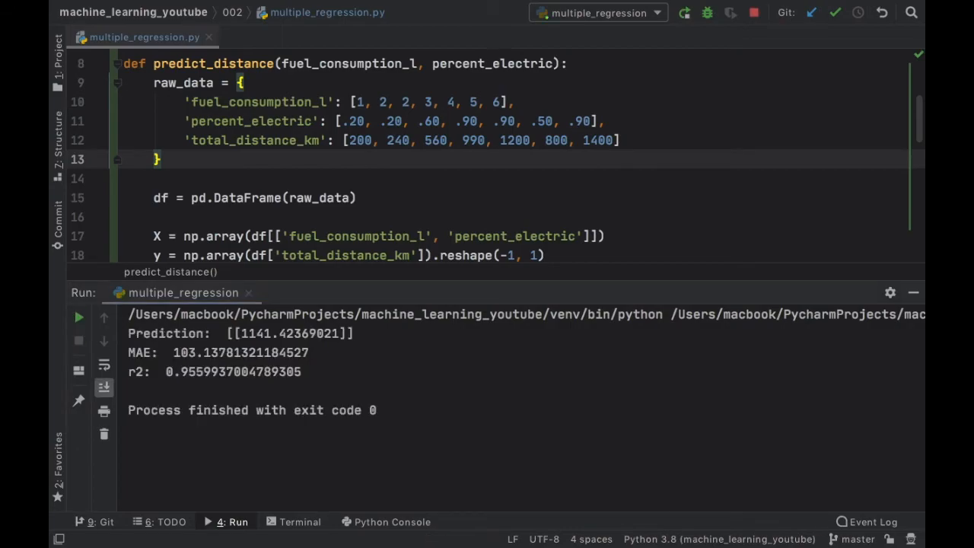
{"action": "double_click", "coordinate": [188, 371]}
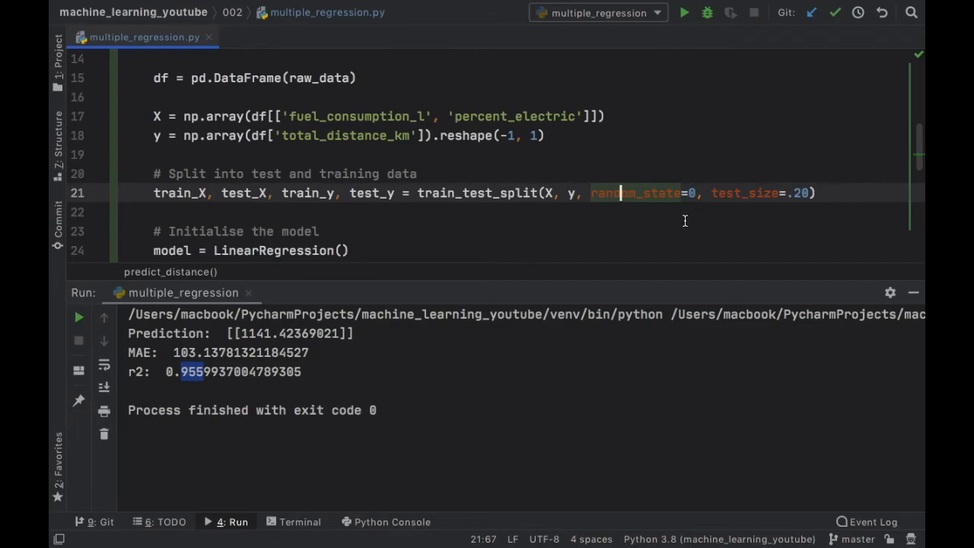
- Scroll through the finished code from imports to predict_distance(5, .80), then deselect the function lines
{"action": "scroll", "scroll_direction": "up", "scroll_amount": 3}
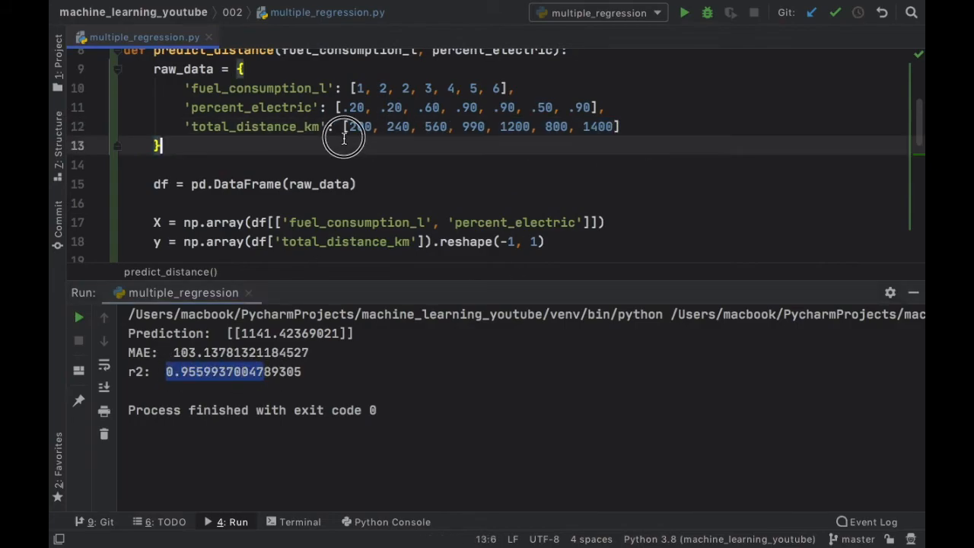
{"action": "mouse_move", "coordinate": [417, 154]}
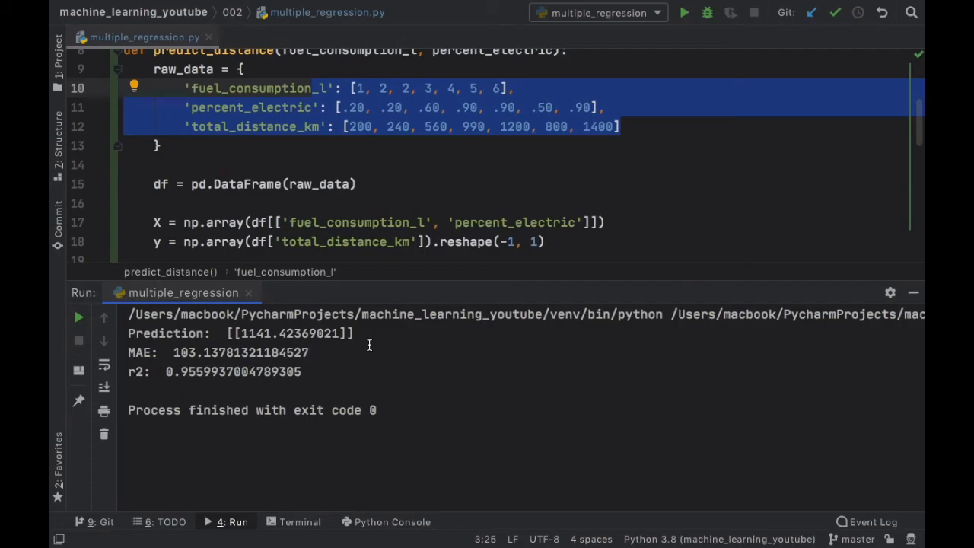
{"action": "scroll", "scroll_direction": "down", "scroll_amount": 3}
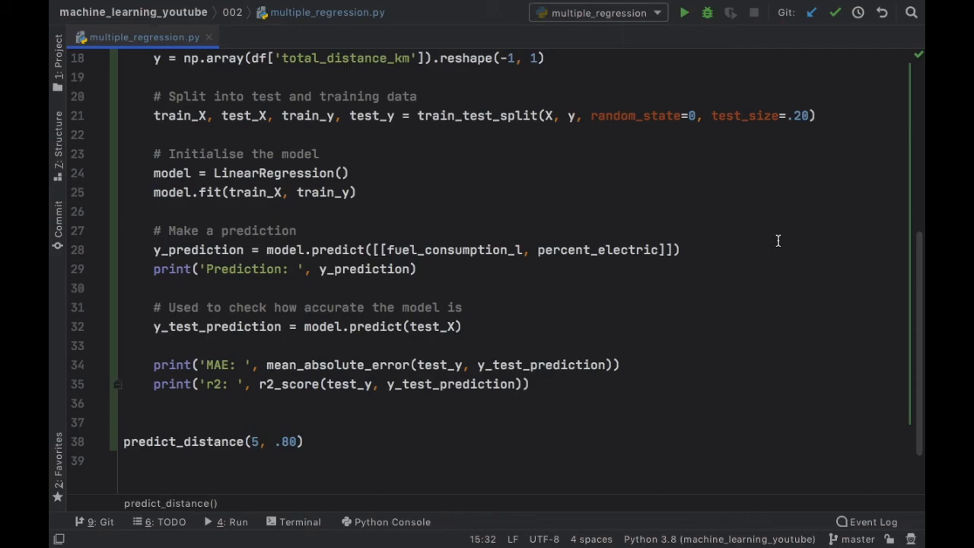
{"action": "scroll", "scroll_direction": "up", "scroll_amount": 3}
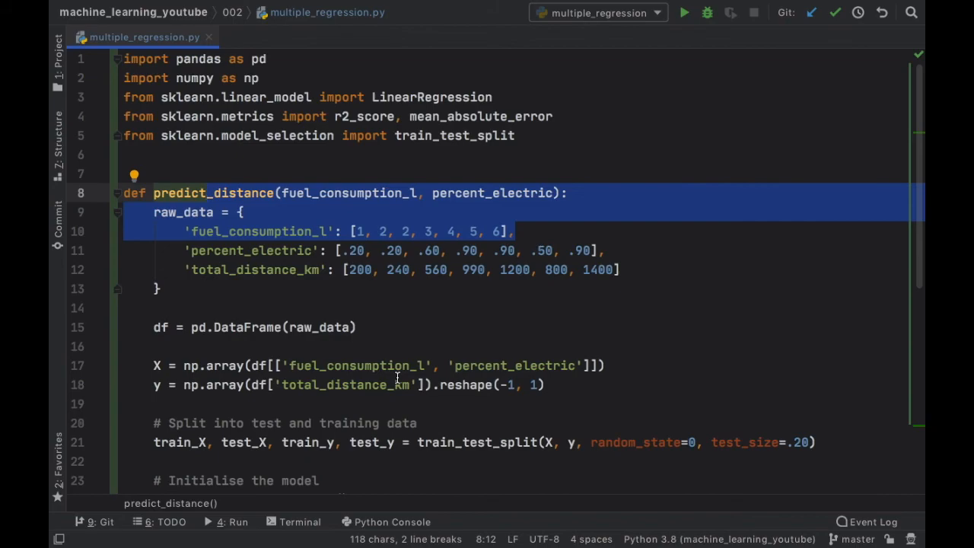
{"action": "left_click", "coordinate": [621, 461]}
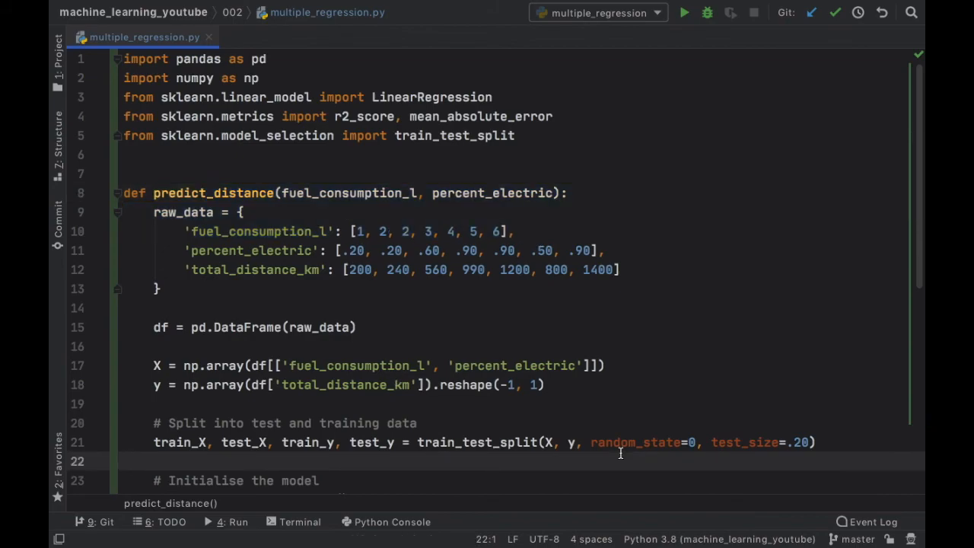